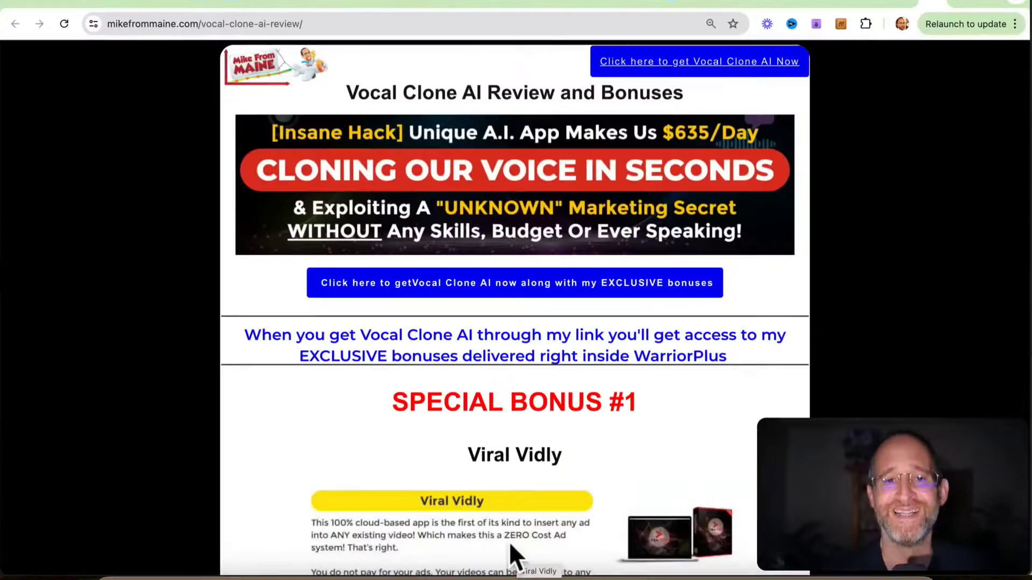
- Scroll the review page and follow the 'Click here to get Vocal Clone AI Now' link
scroll("down", 3)
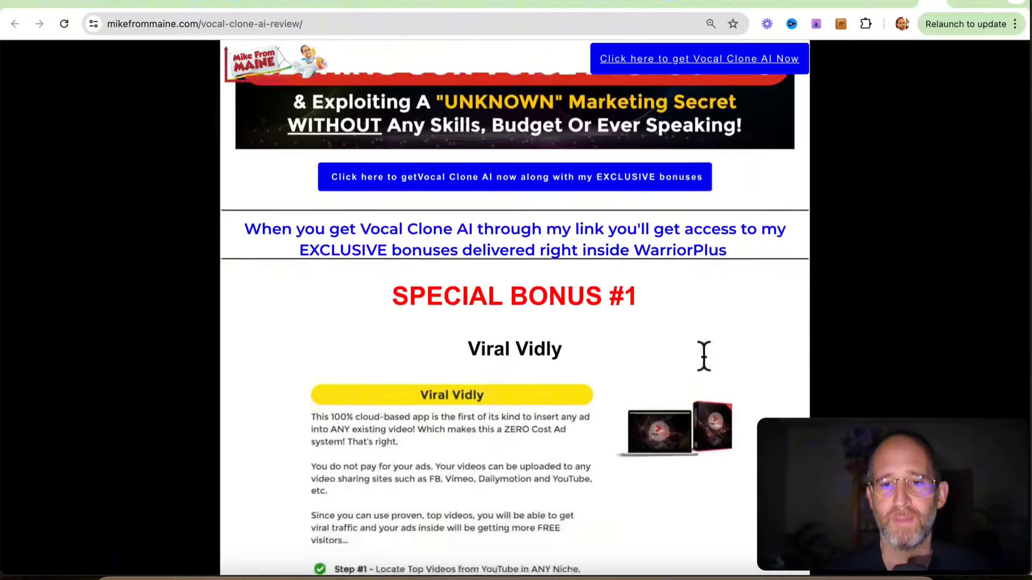
scroll("down", 3)
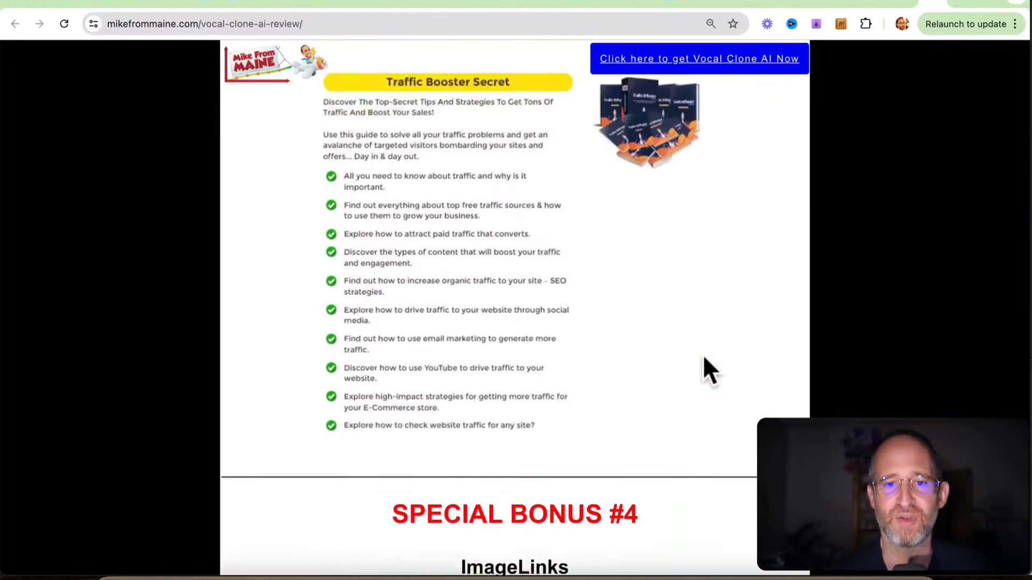
scroll("down", 3)
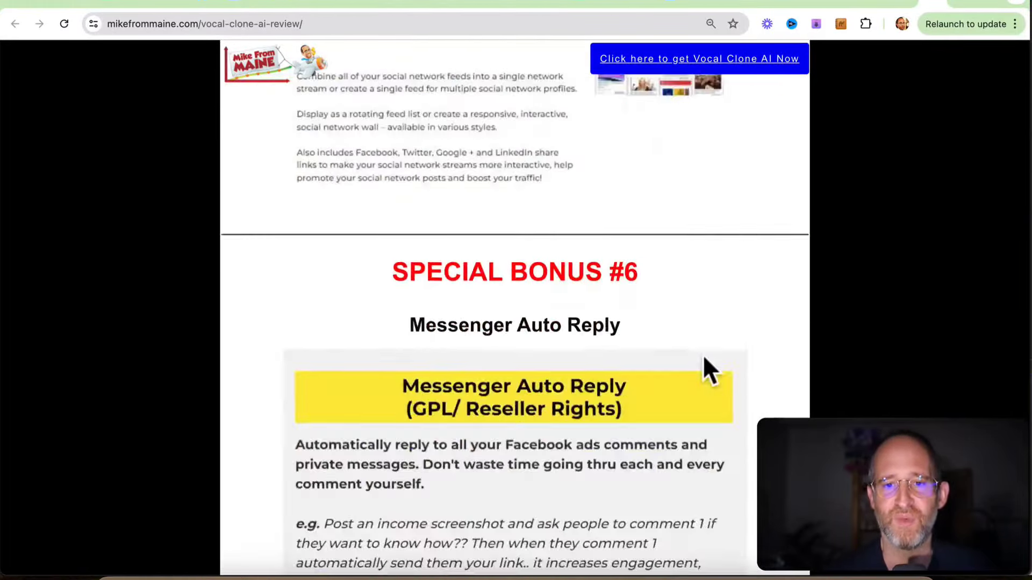
scroll("down", 3)
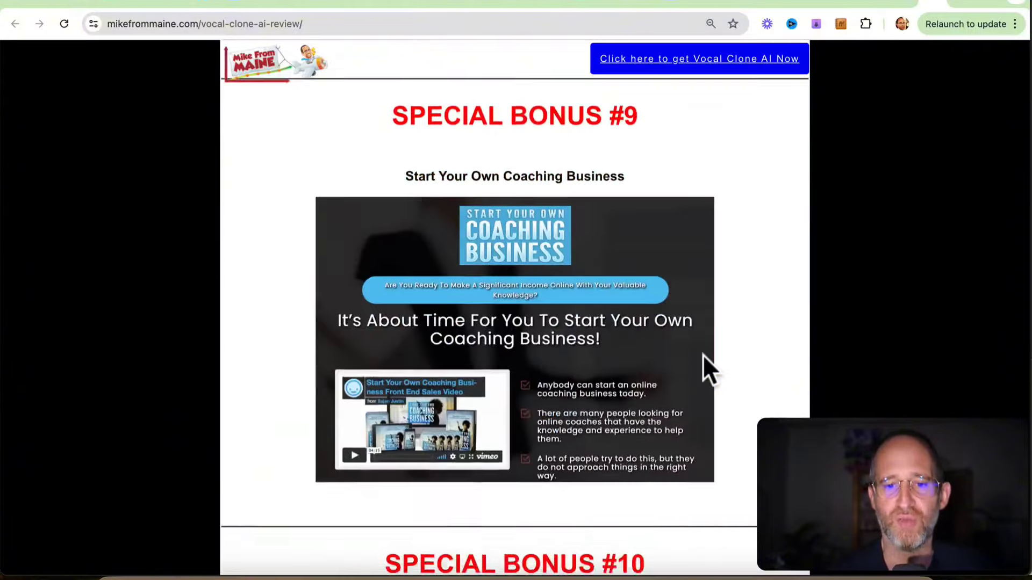
scroll("up", 3)
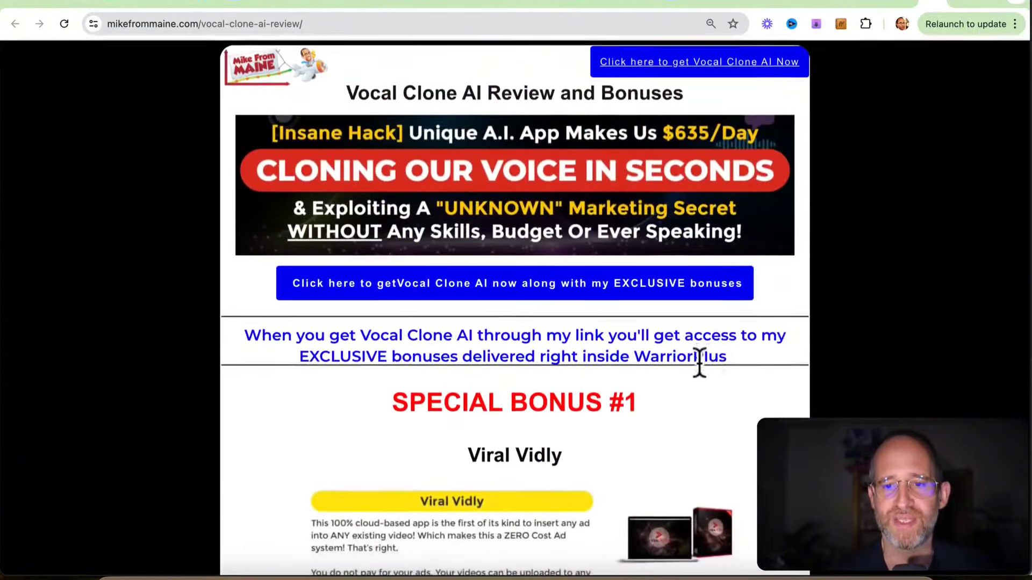
mouse_move(824, 166)
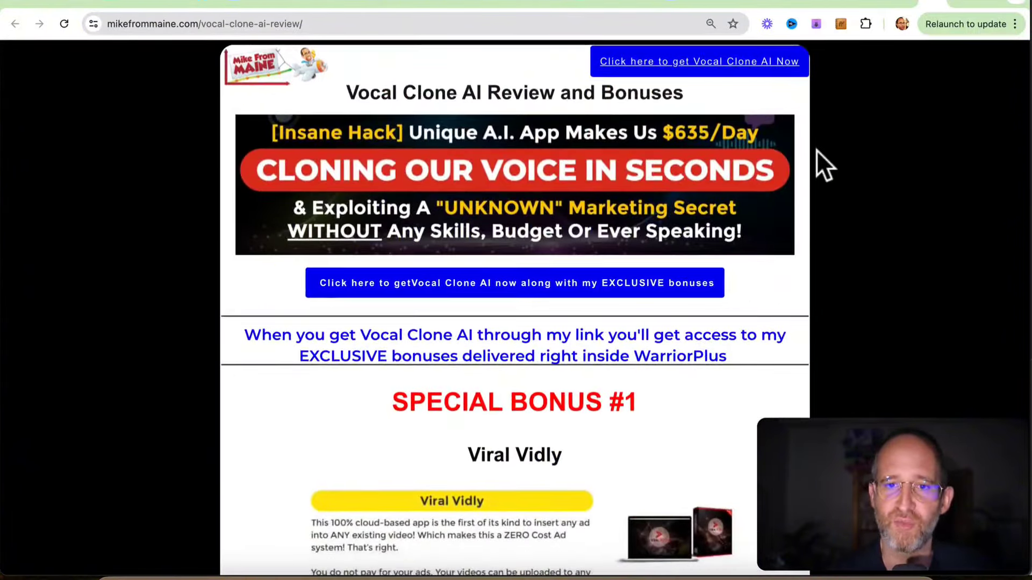
left_click(698, 62)
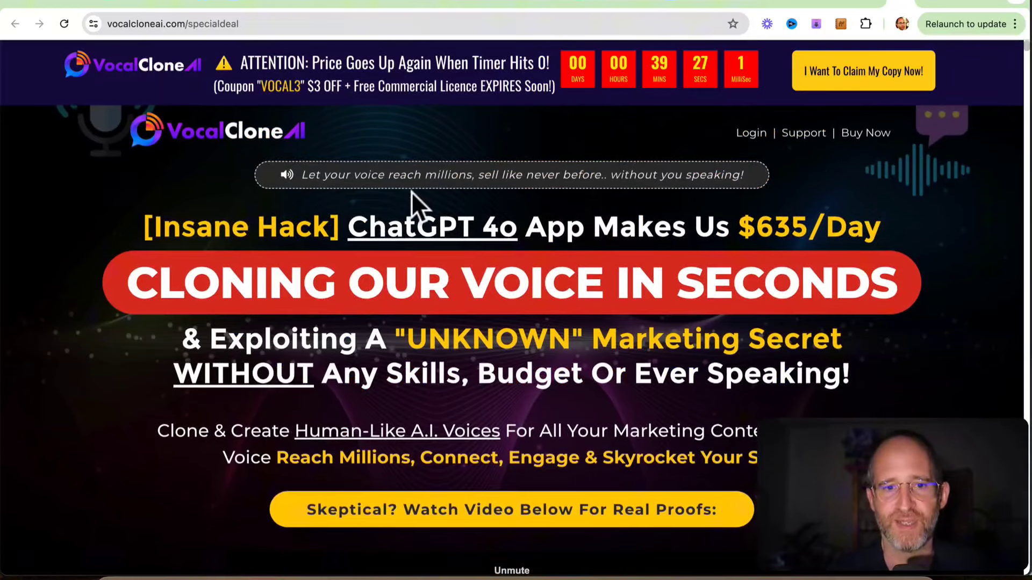
mouse_move(487, 207)
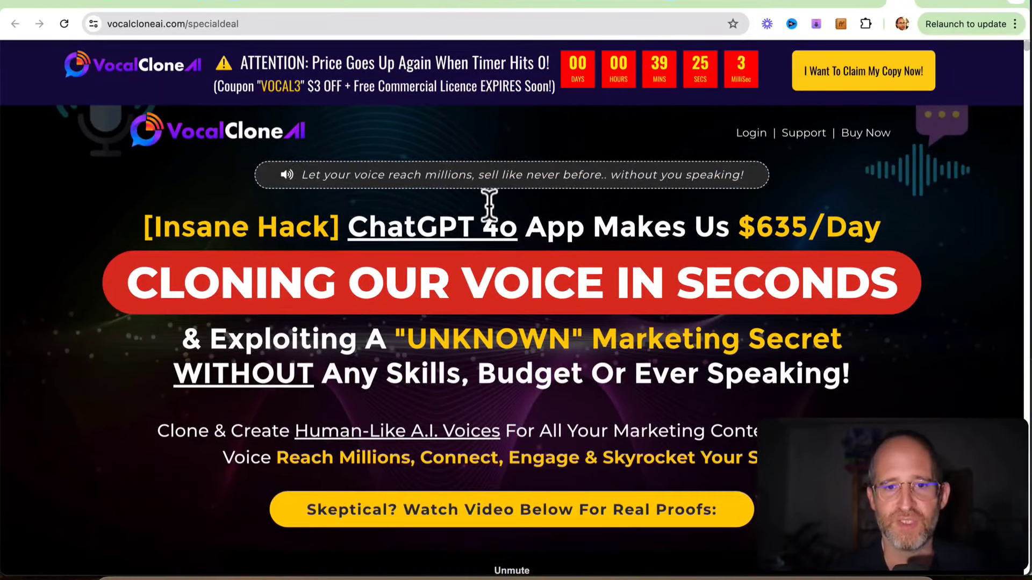
mouse_move(625, 227)
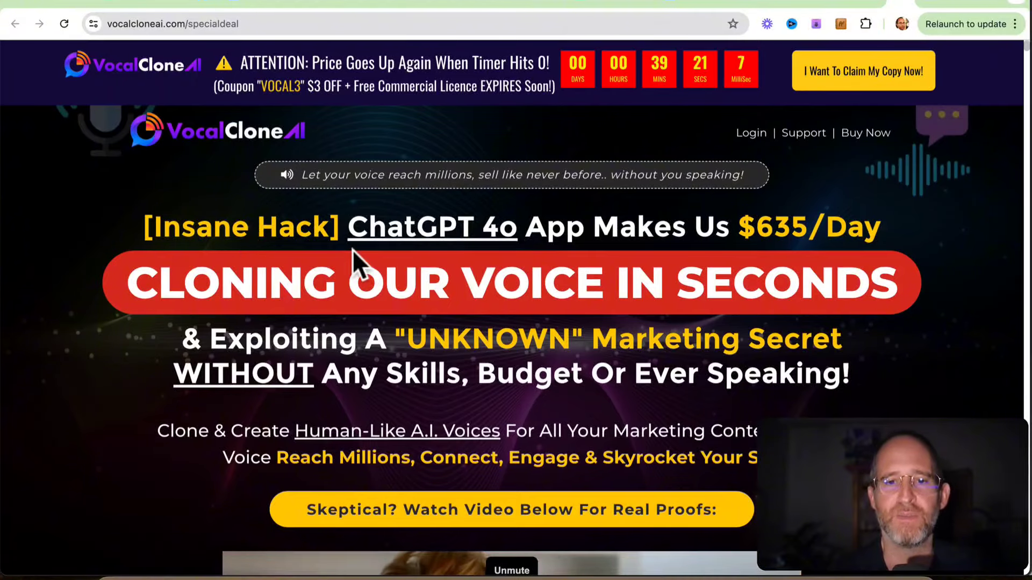
mouse_move(598, 211)
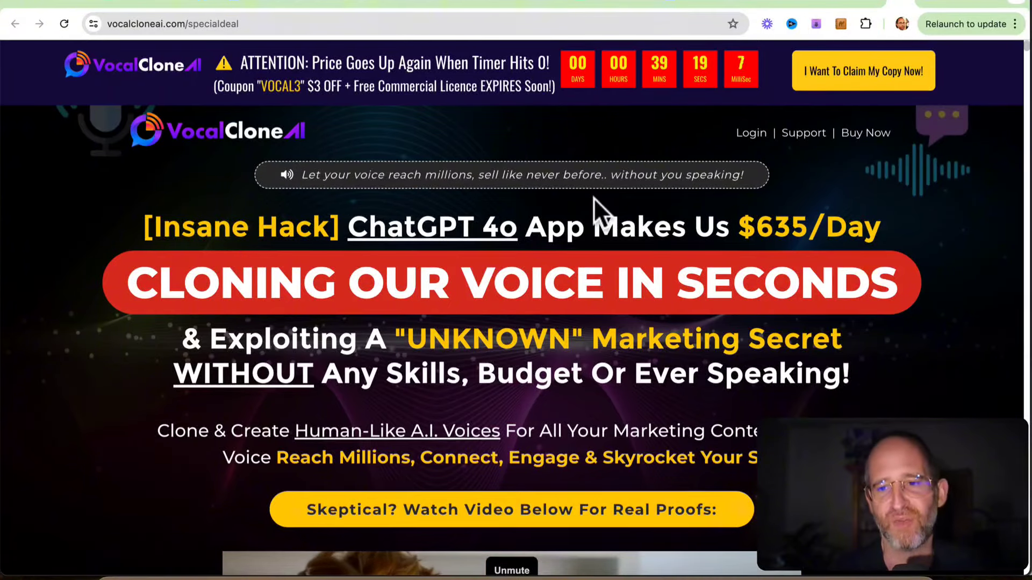
- Scroll the special deal page past its headline, countdown timer and proof video
scroll("down", 3)
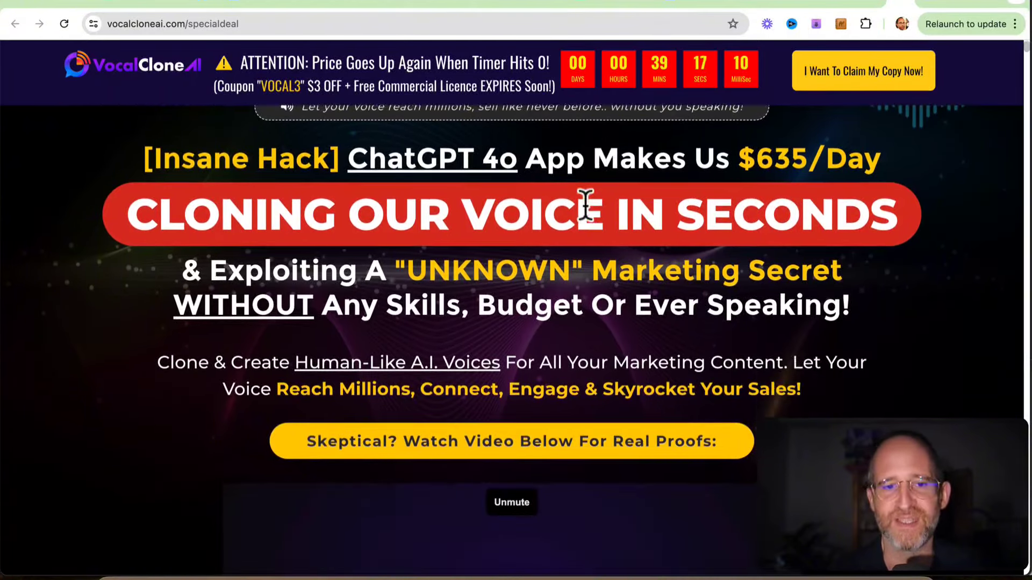
mouse_move(681, 270)
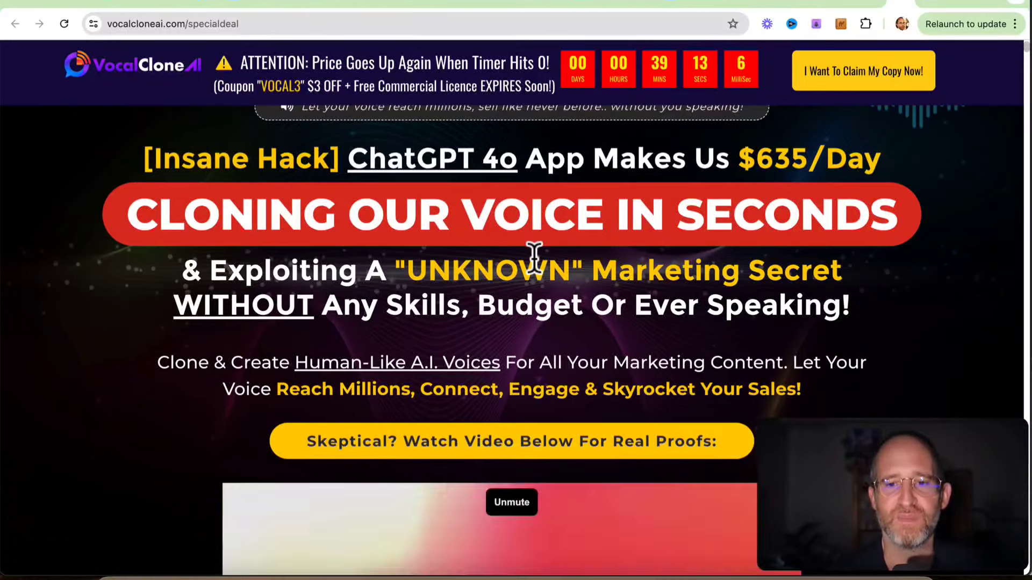
scroll("down", 3)
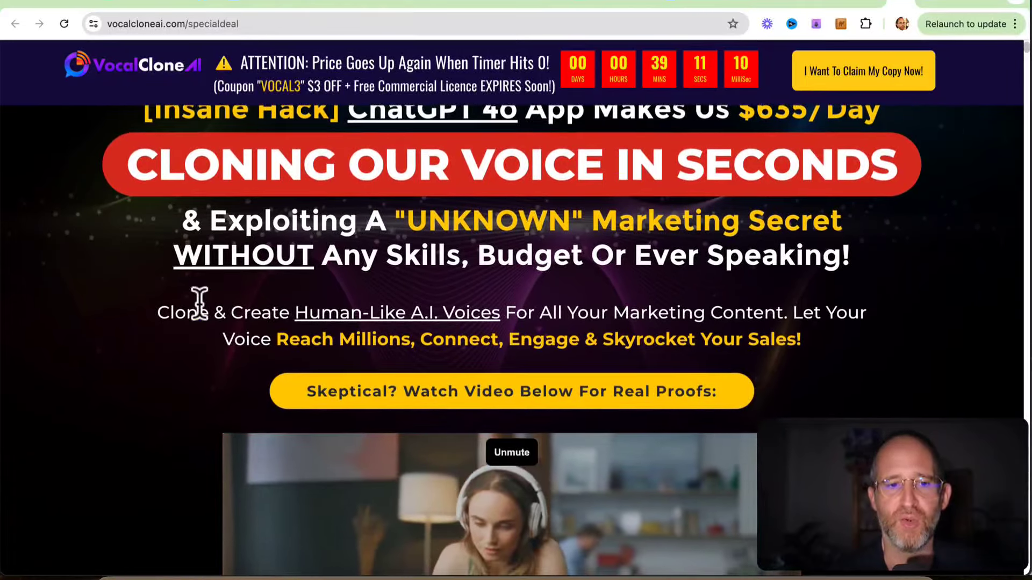
mouse_move(638, 290)
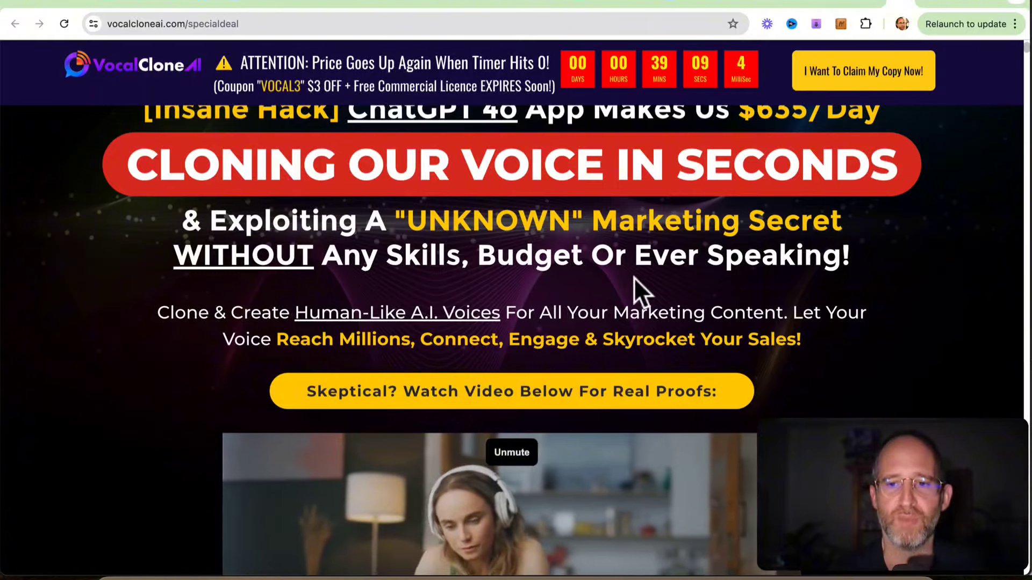
scroll("down", 3)
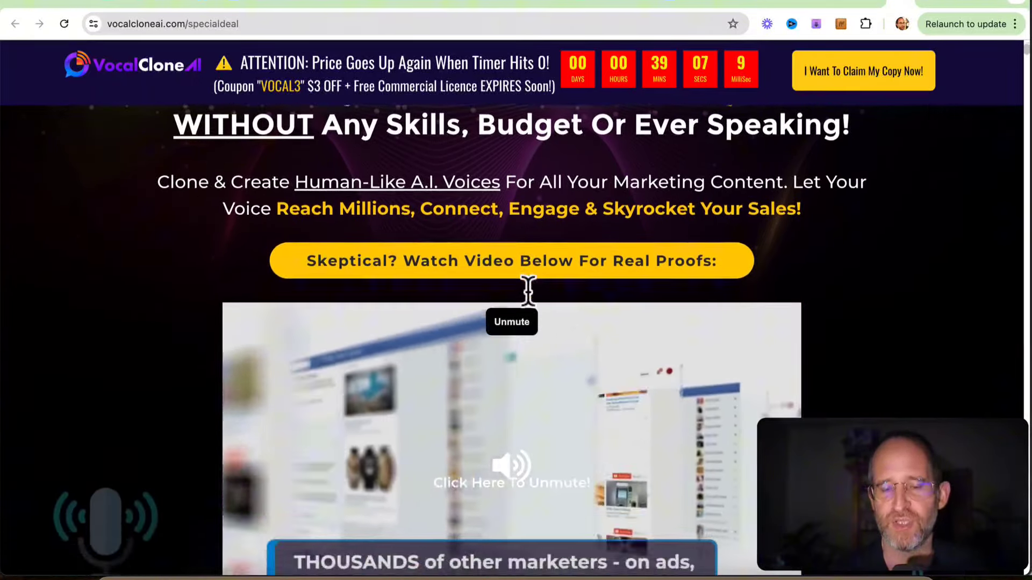
scroll("up", 3)
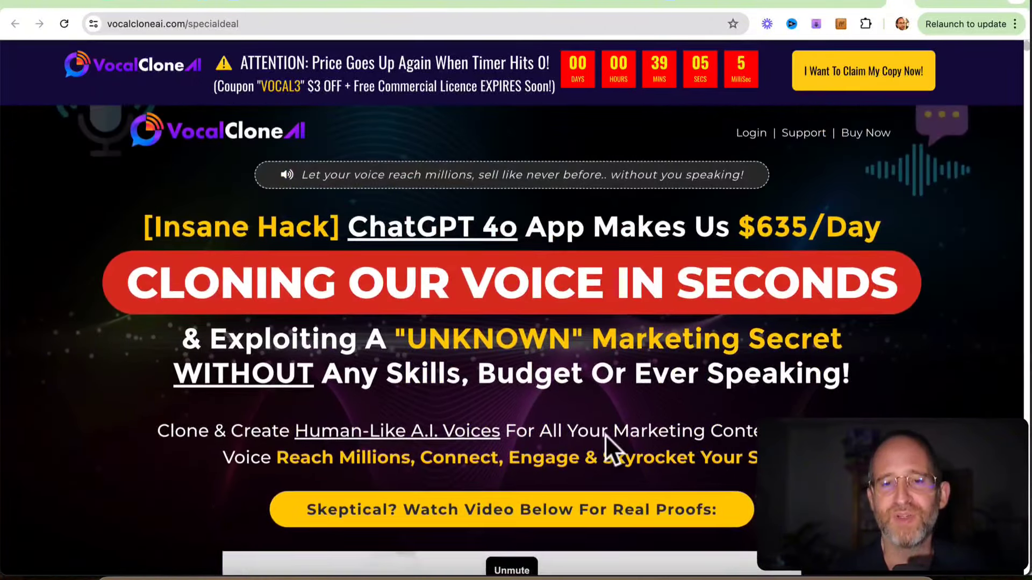
mouse_move(563, 263)
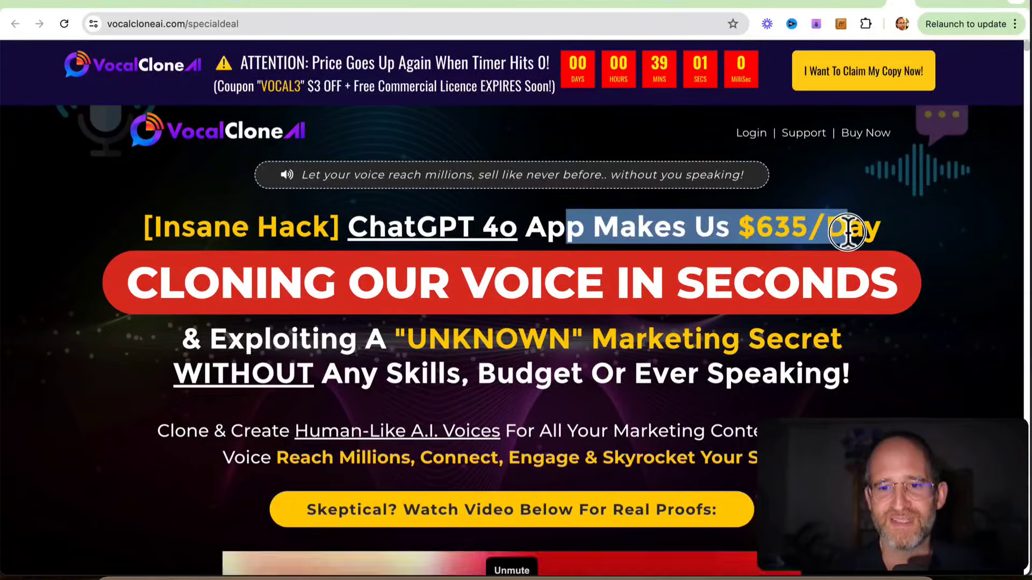
- Scroll past the Step 1–3 cards until the REAL PROOF heading shows
scroll("down", 3)
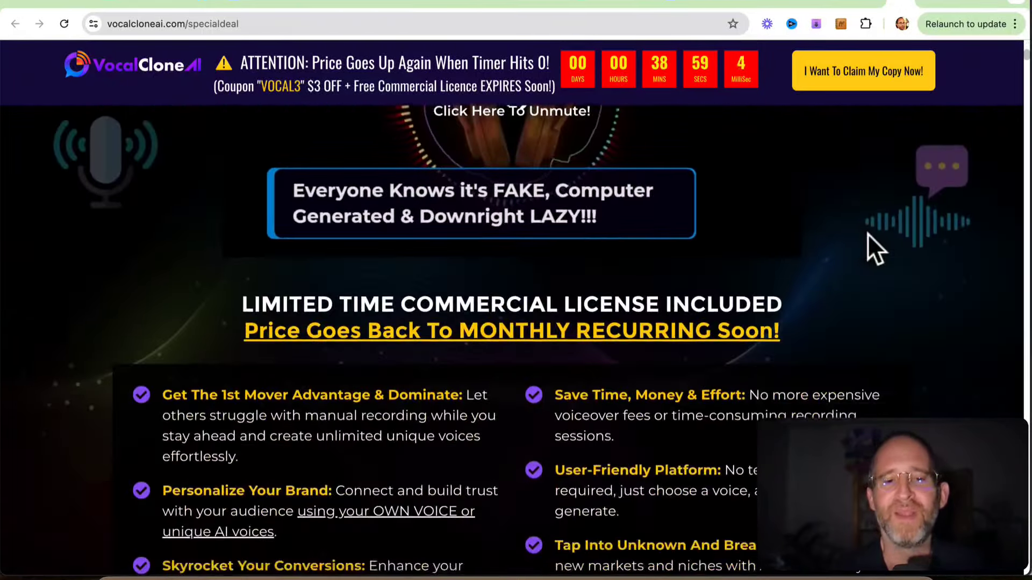
scroll("down", 3)
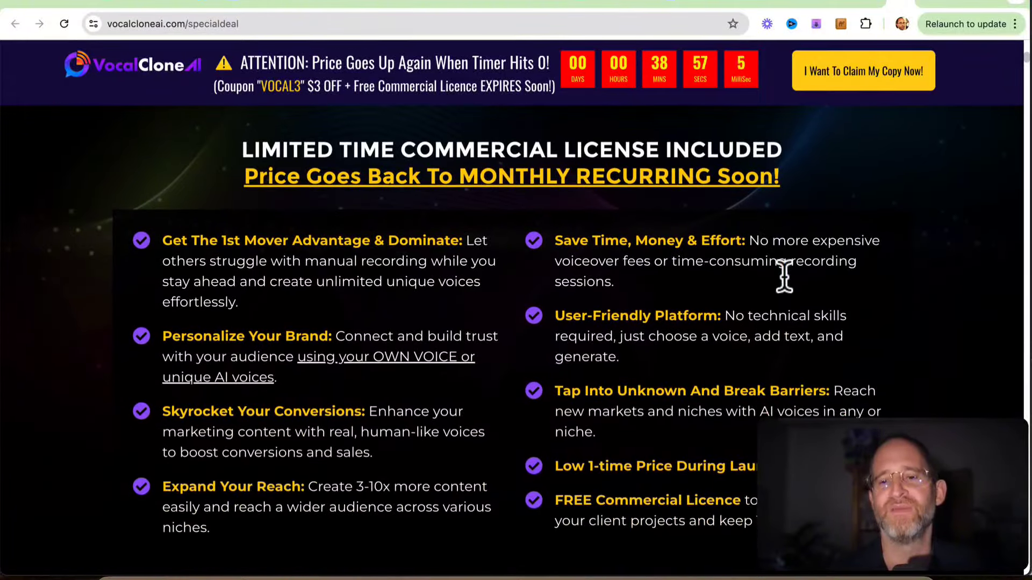
scroll("down", 3)
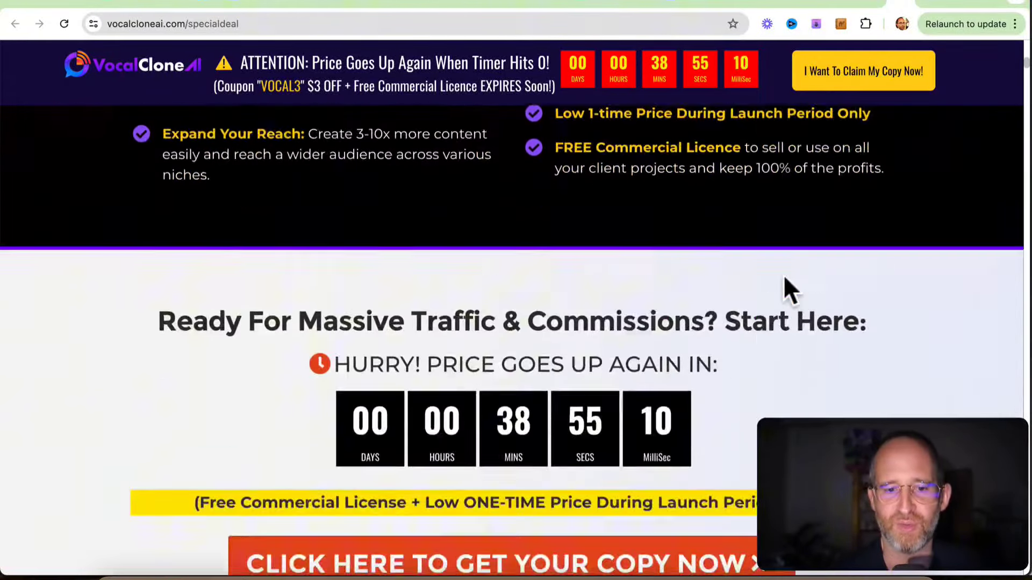
scroll("up", 3)
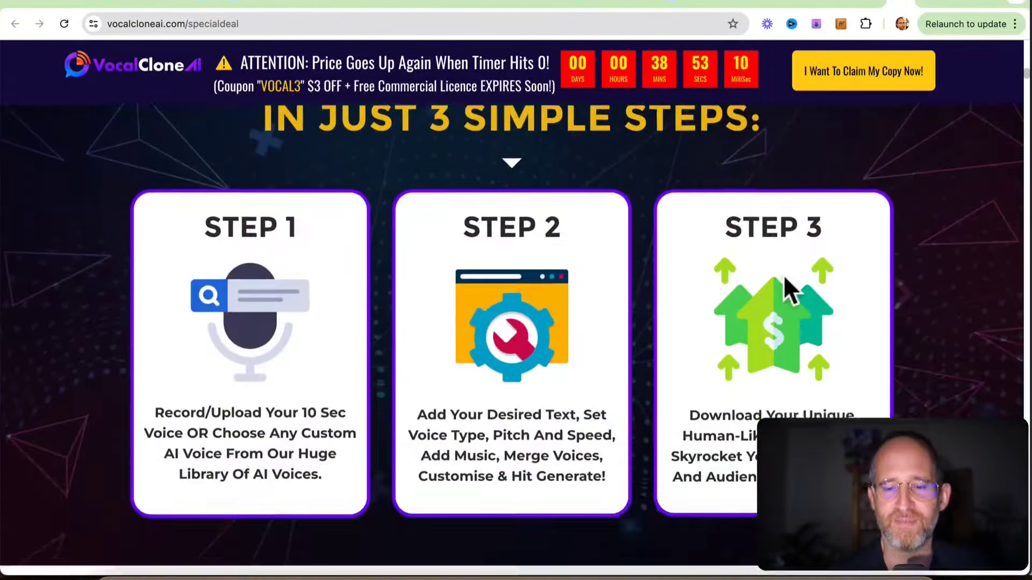
scroll("down", 3)
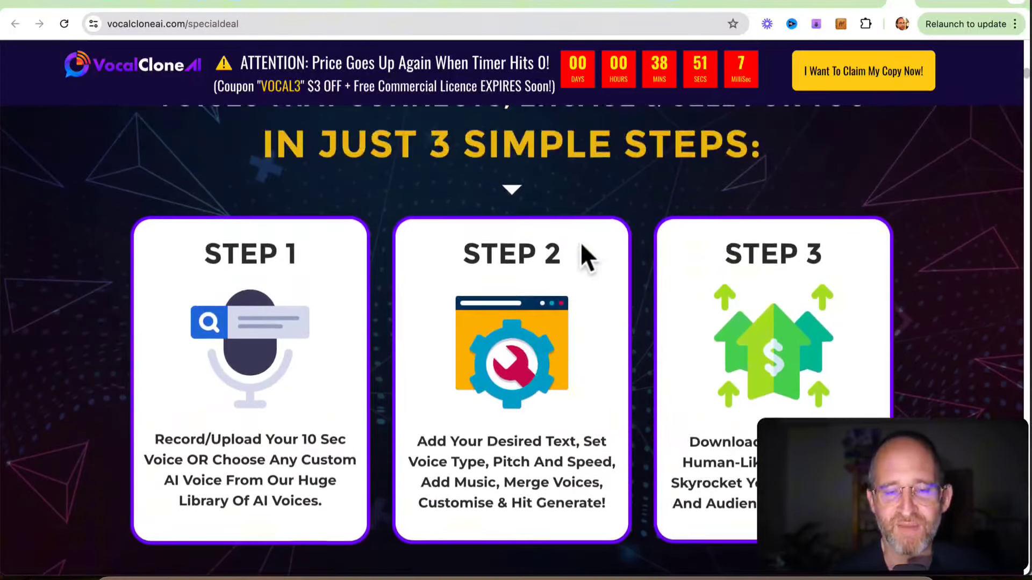
scroll("down", 3)
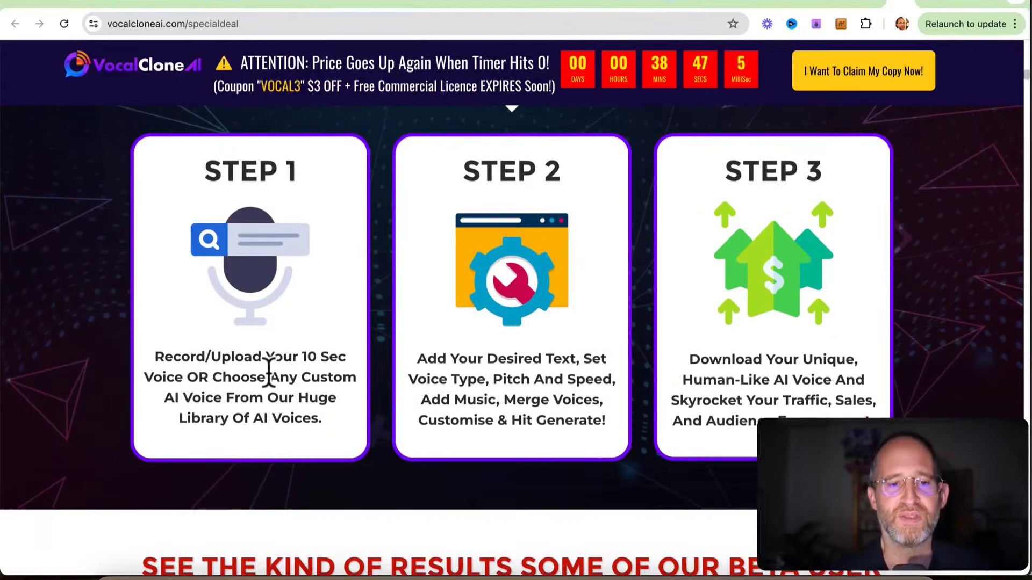
mouse_move(306, 414)
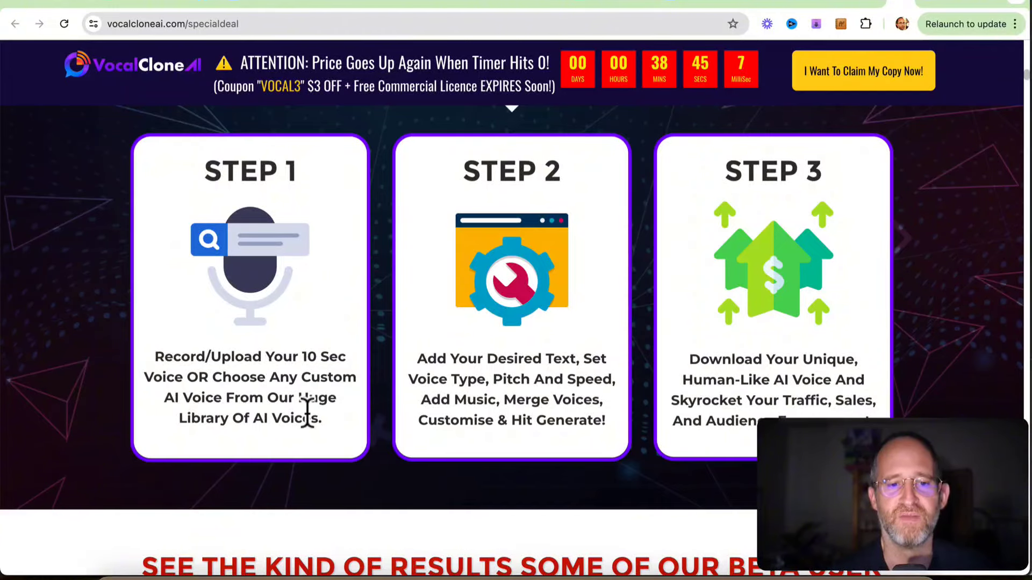
mouse_move(571, 334)
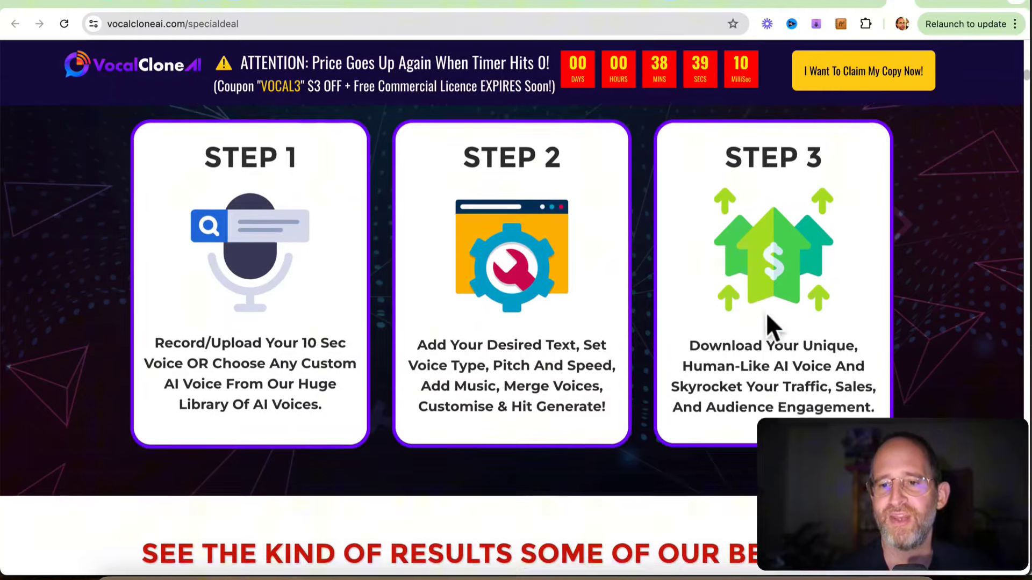
scroll("down", 3)
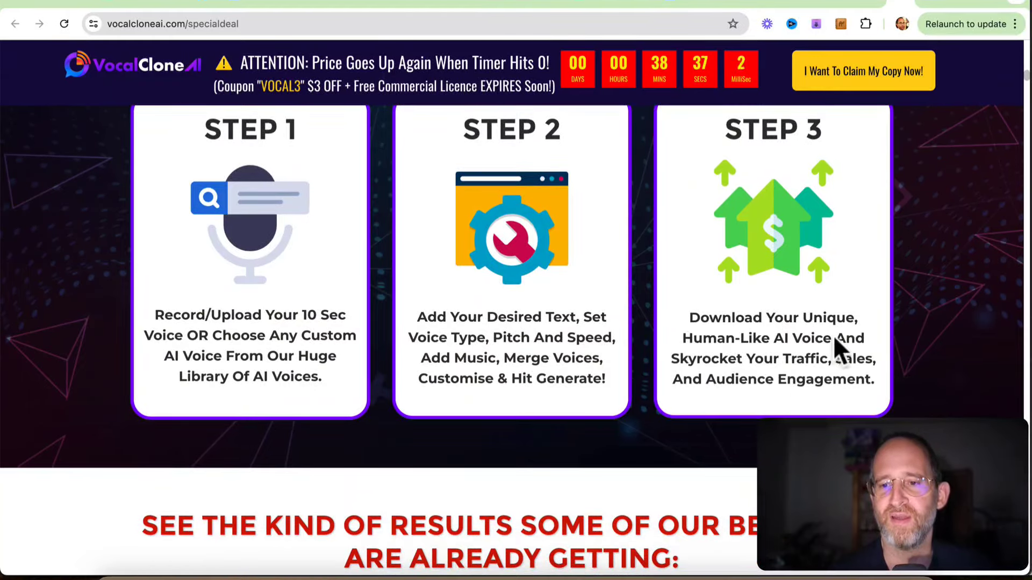
scroll("down", 3)
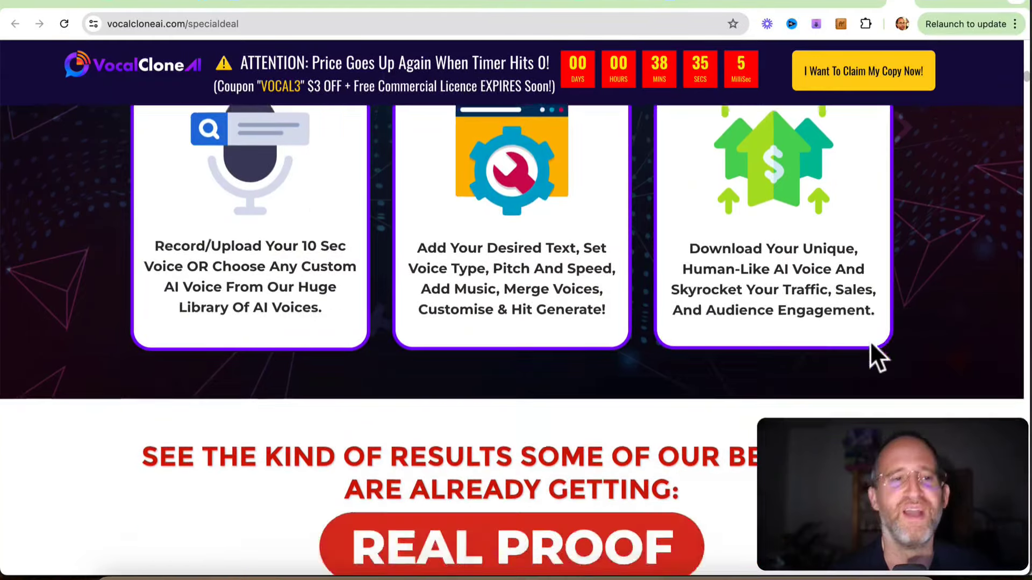
- Scroll through testimonials and Warrior+Plus dashboards to the 'in a day' and 'in a week' earnings
scroll("down", 3)
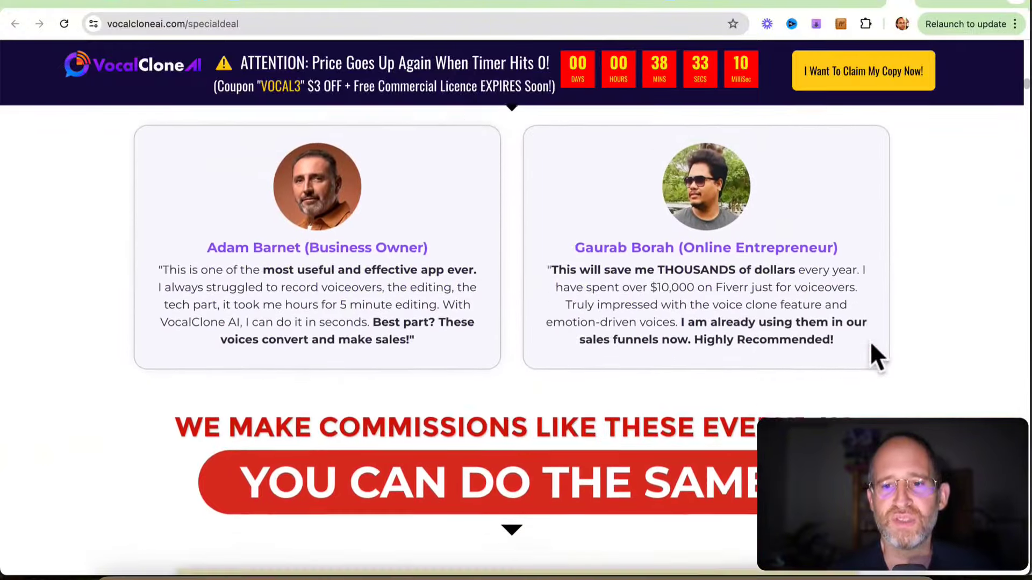
scroll("down", 3)
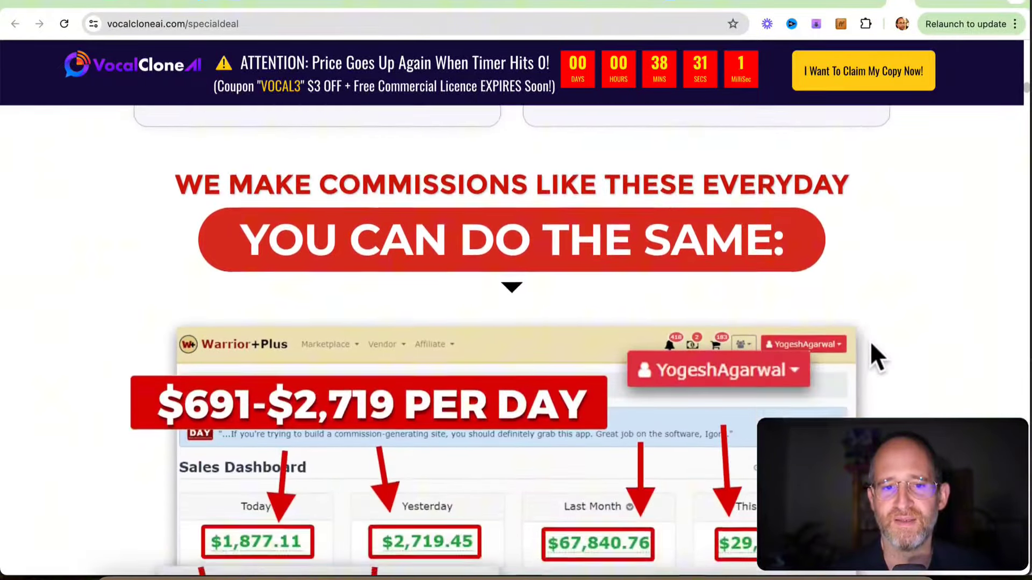
scroll("down", 3)
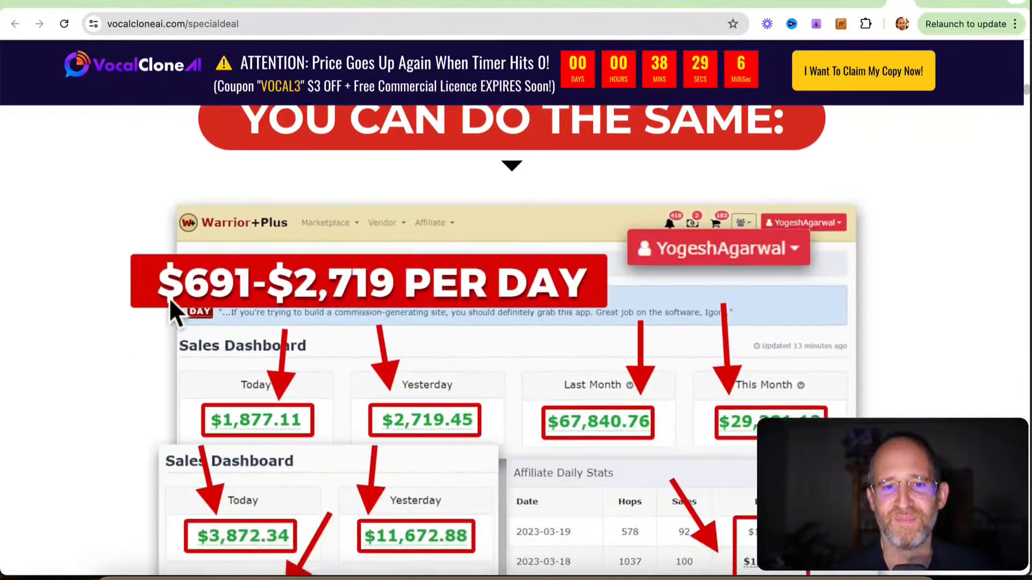
scroll("down", 3)
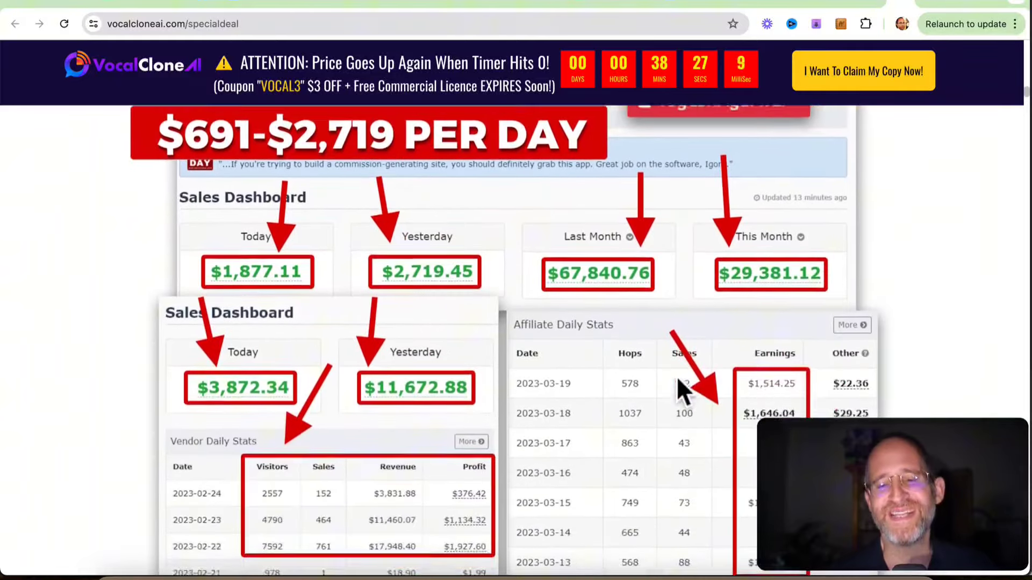
scroll("down", 3)
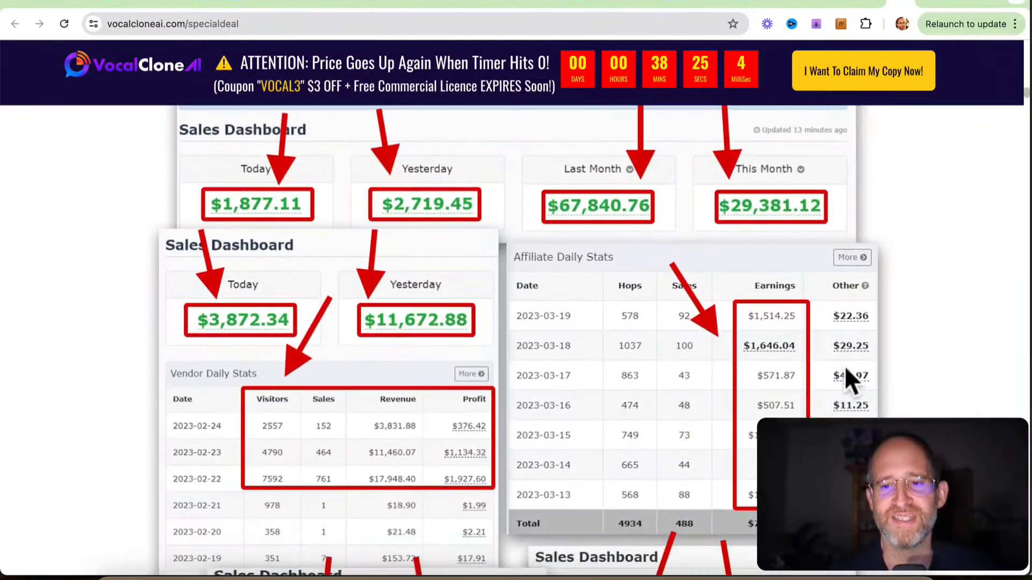
scroll("down", 3)
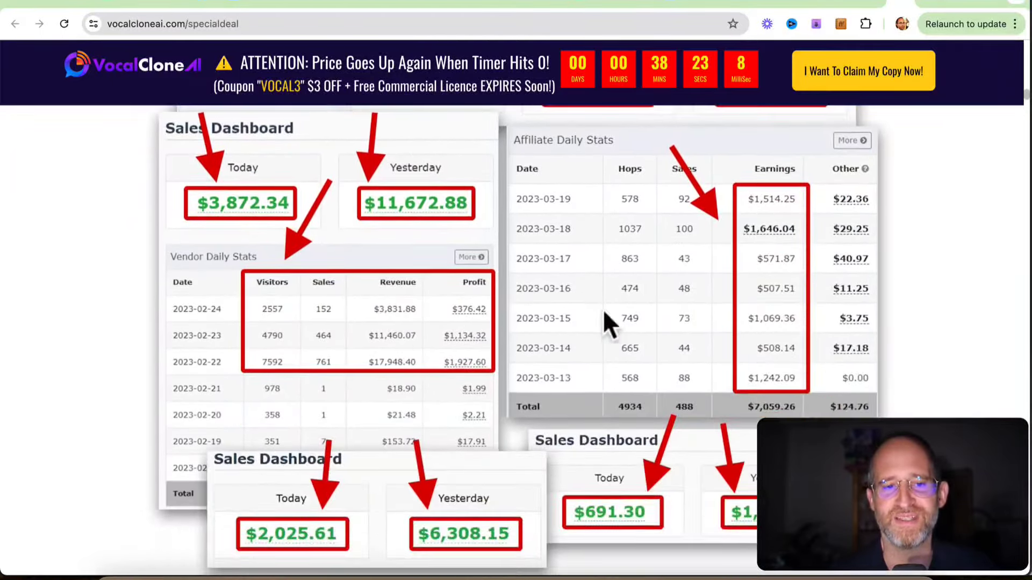
scroll("up", 3)
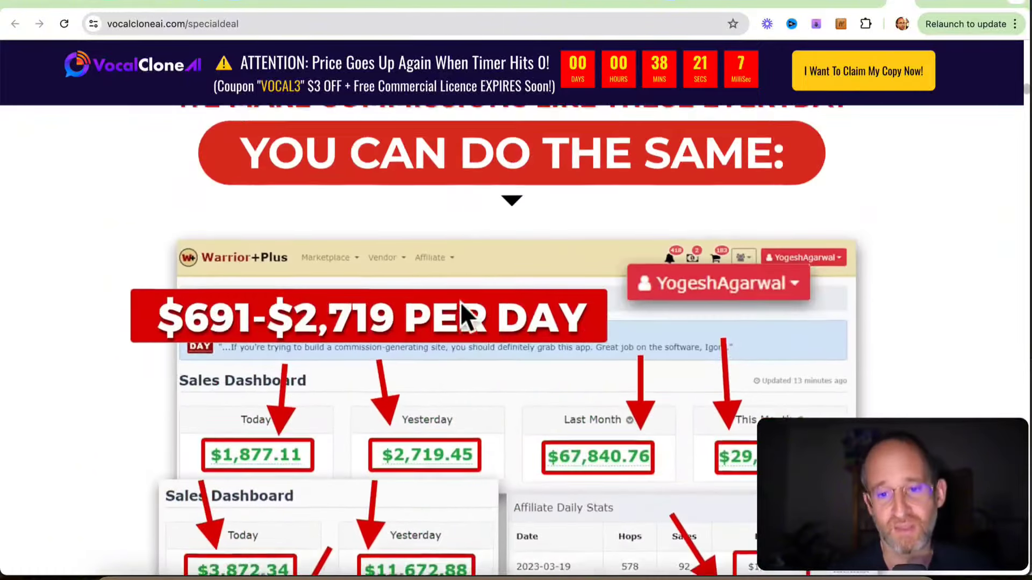
scroll("up", 3)
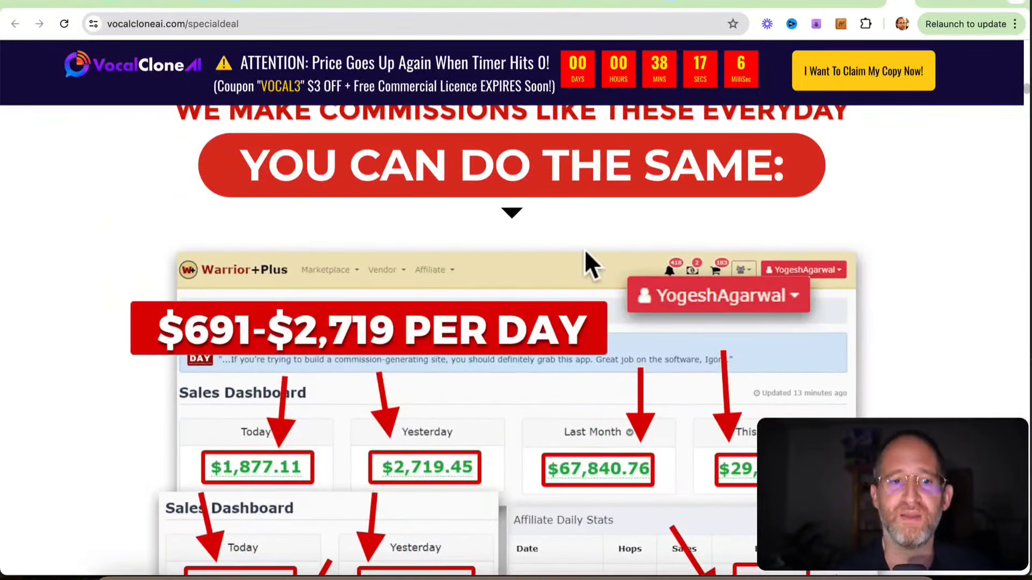
scroll("down", 3)
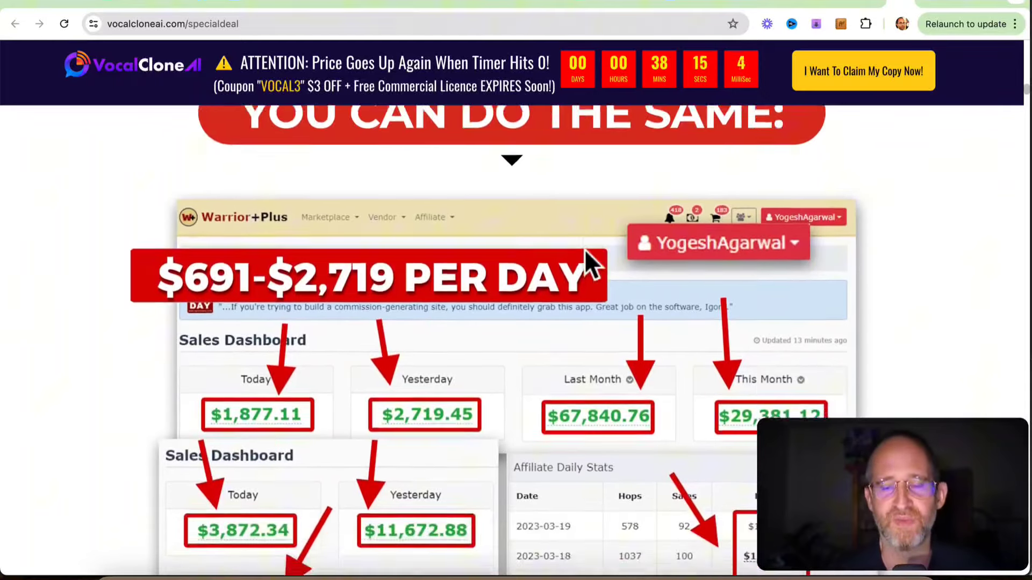
scroll("up", 3)
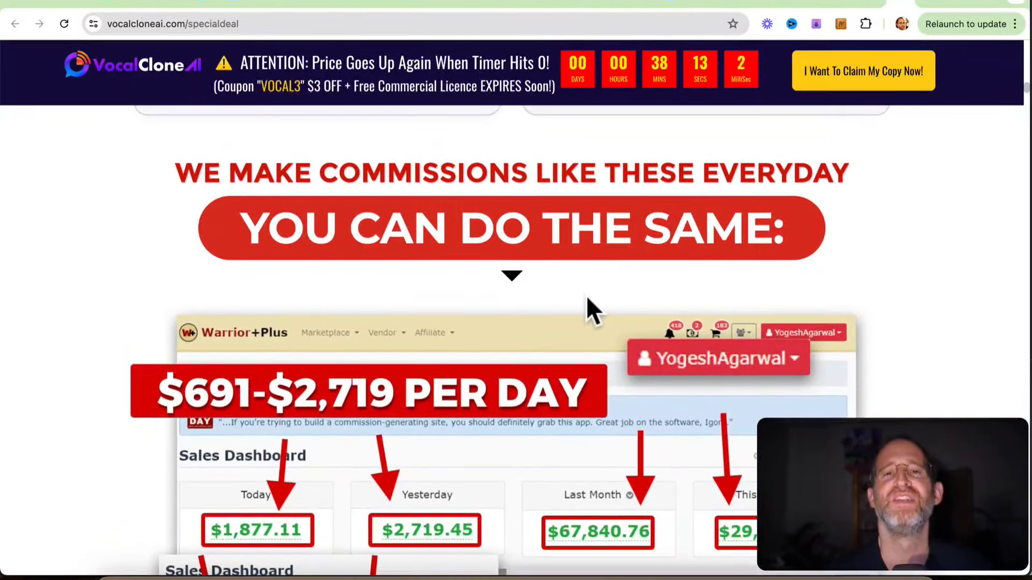
scroll("down", 3)
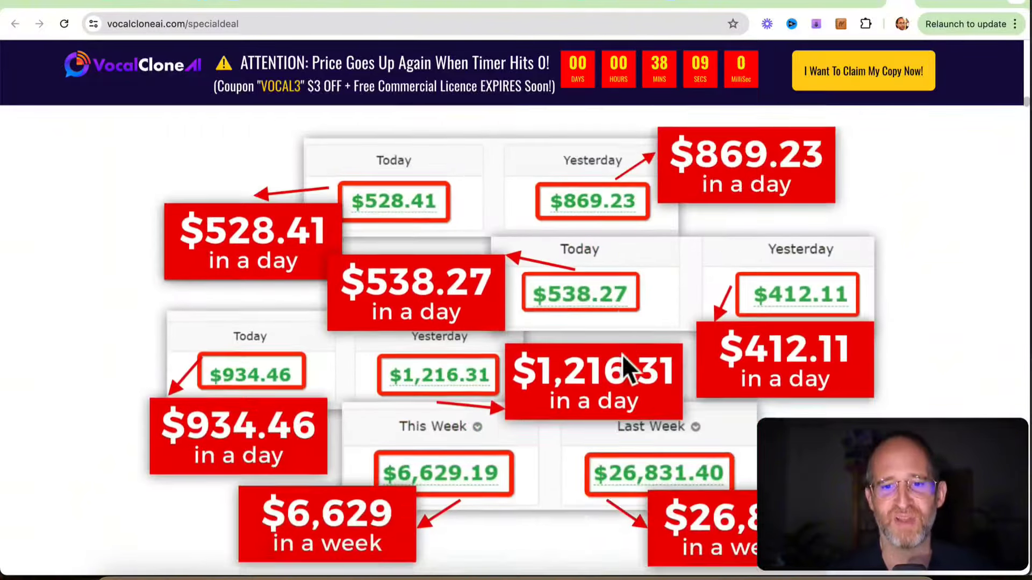
scroll("down", 3)
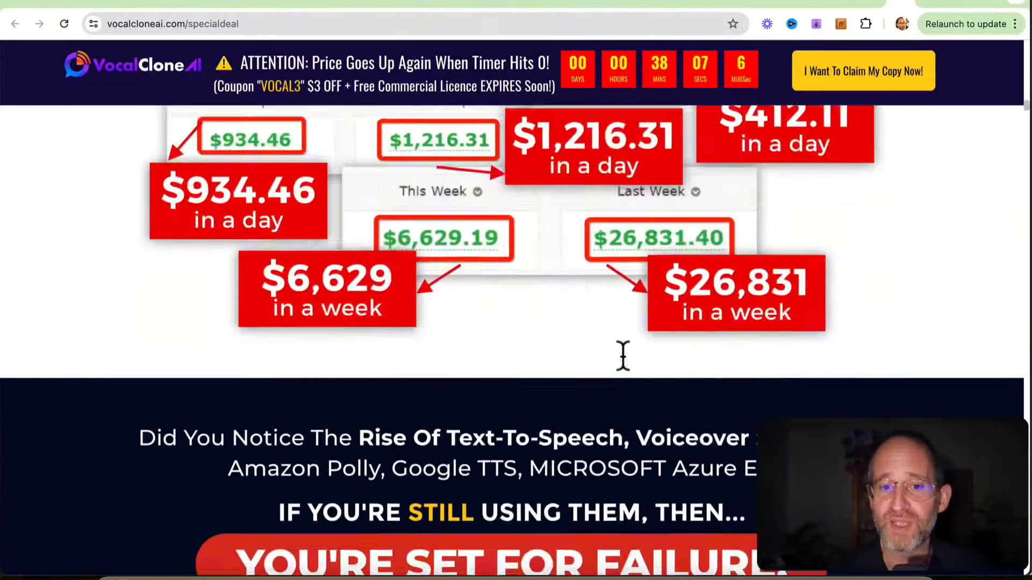
scroll("up", 3)
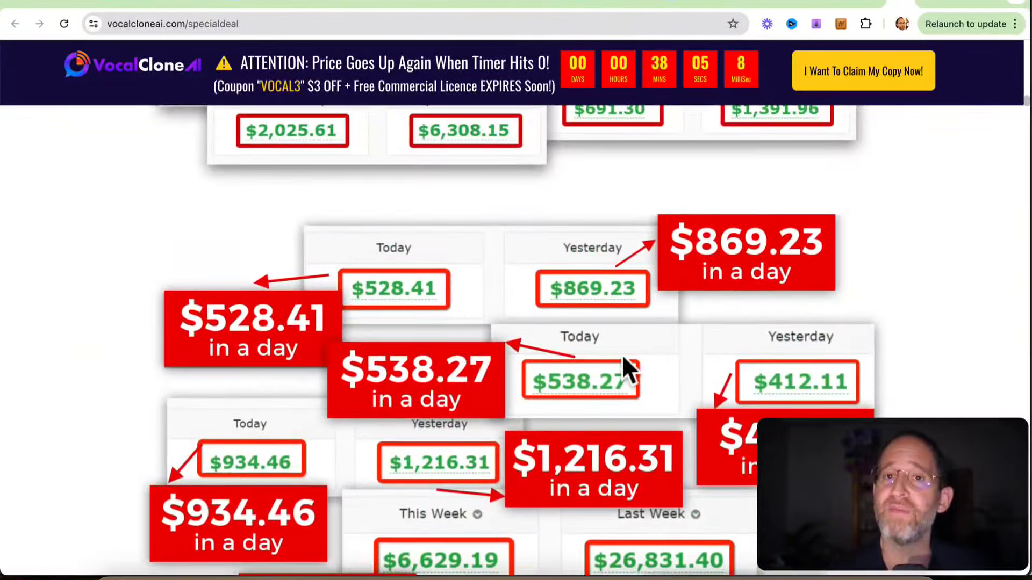
scroll("down", 3)
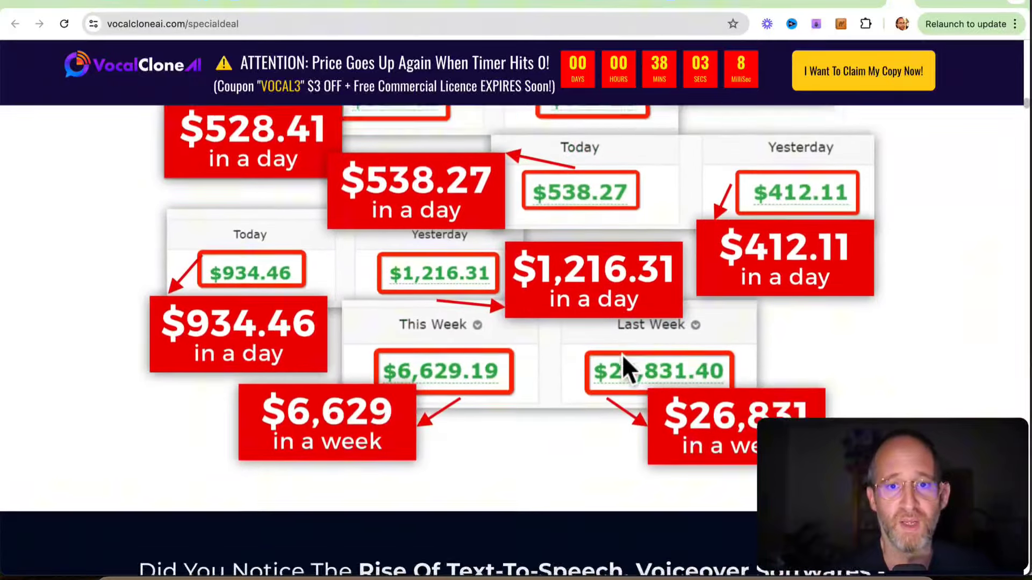
- Scroll down to the 'AI Cloned Voices That Sounds Like Same' samples
scroll("down", 3)
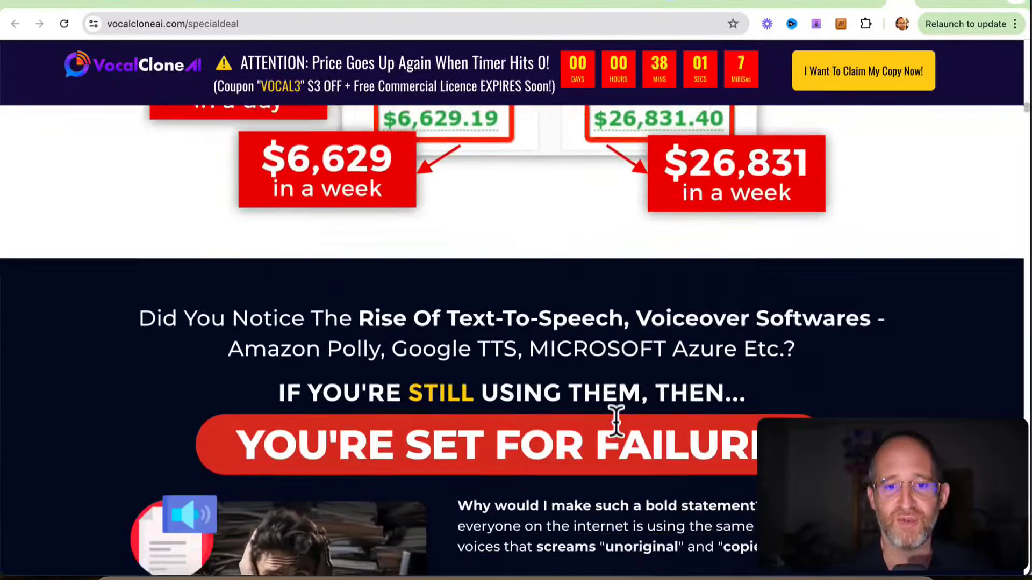
scroll("down", 3)
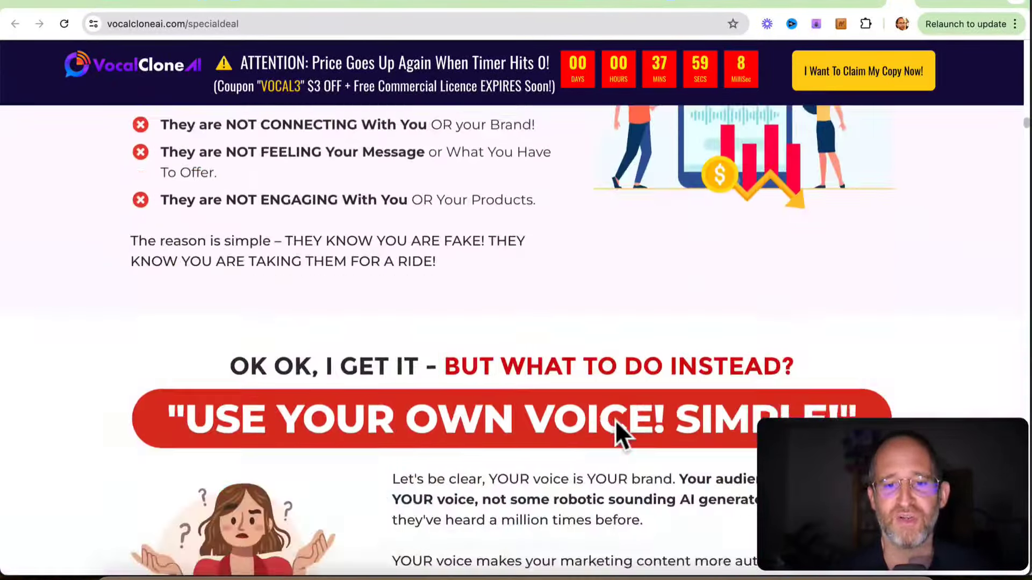
scroll("down", 3)
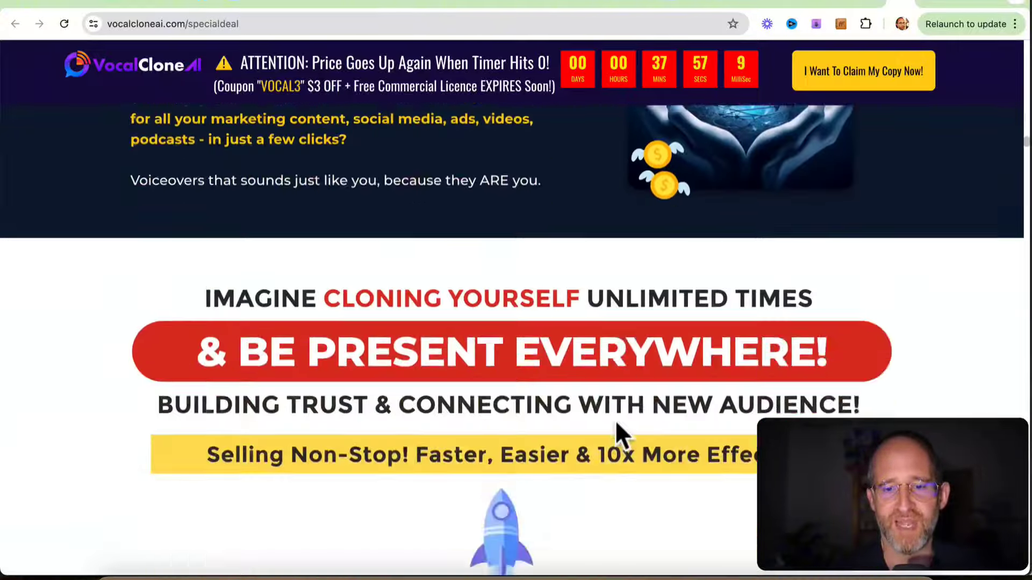
scroll("down", 3)
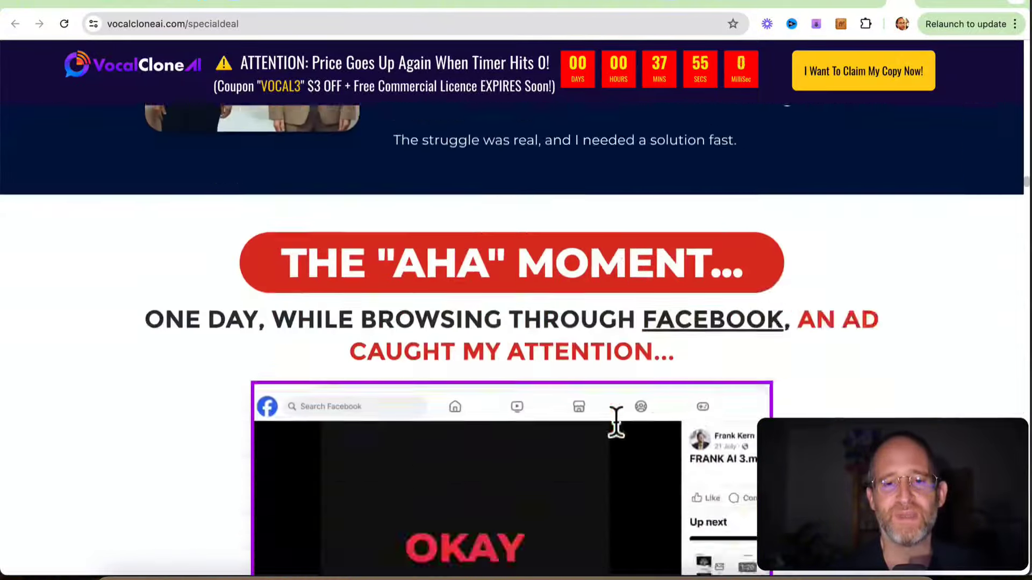
scroll("down", 3)
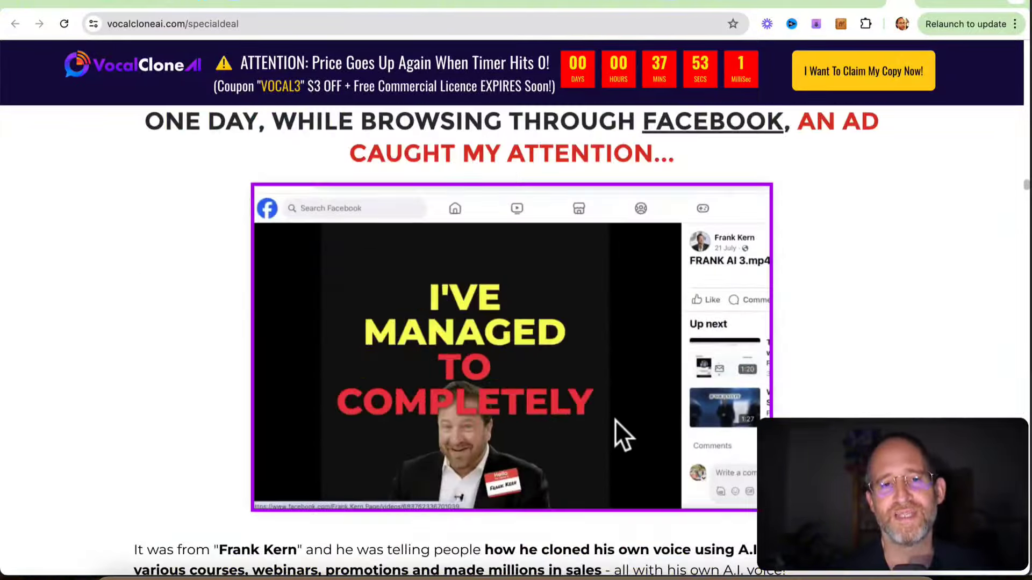
scroll("down", 3)
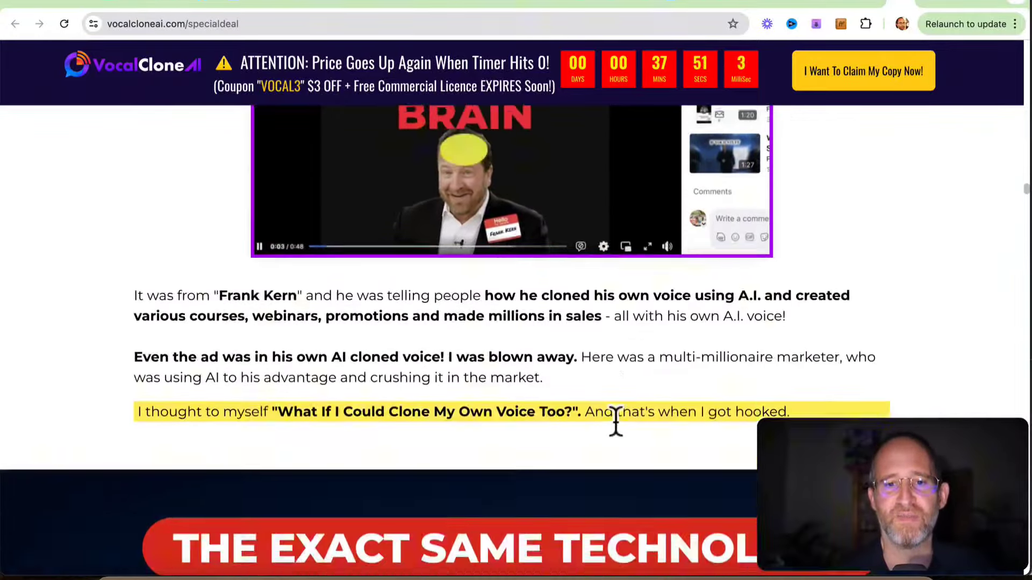
scroll("down", 3)
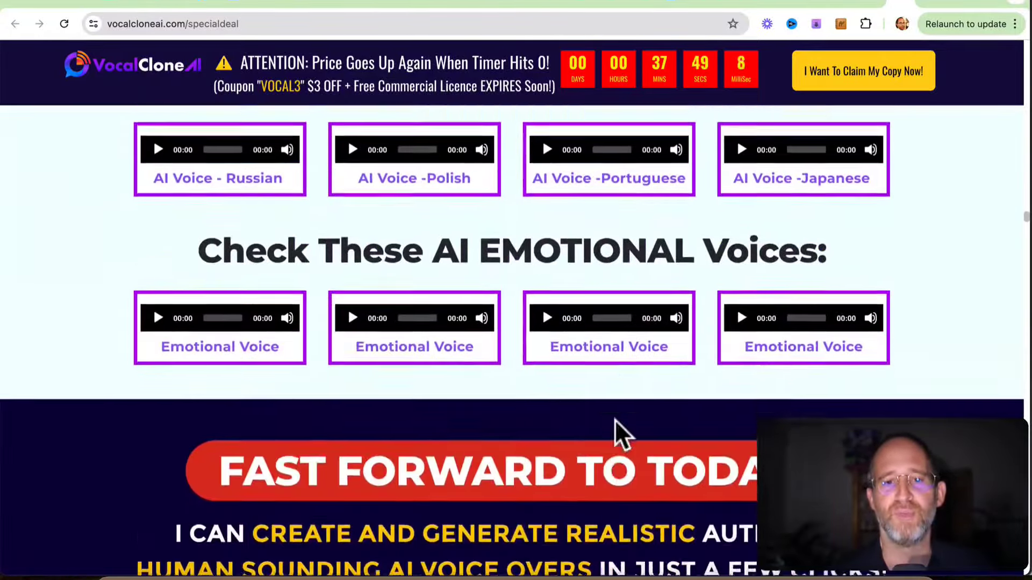
scroll("up", 3)
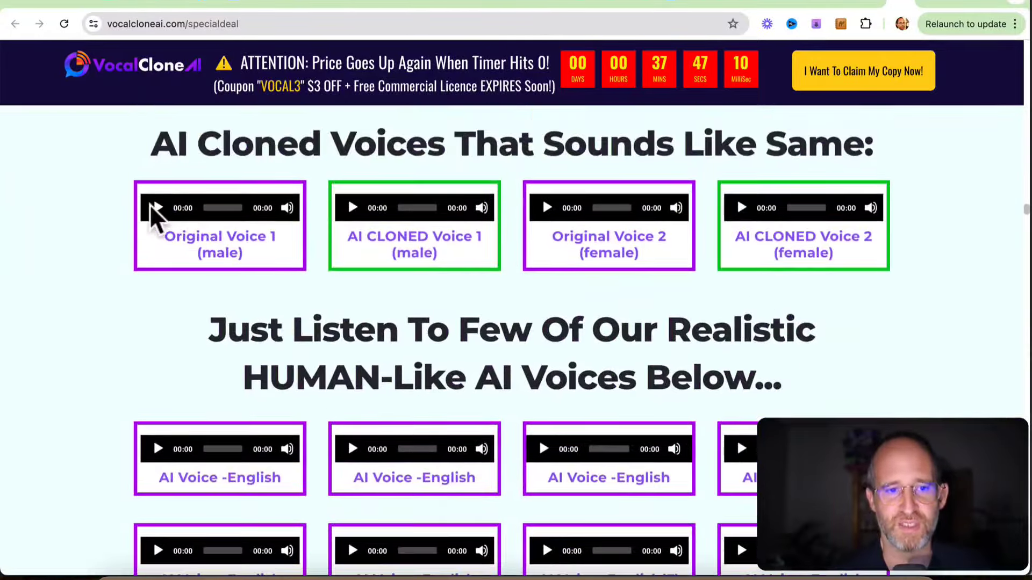
- Play, stop, replay and pause the Original Voice 1 (male) audio sample
left_click(156, 208)
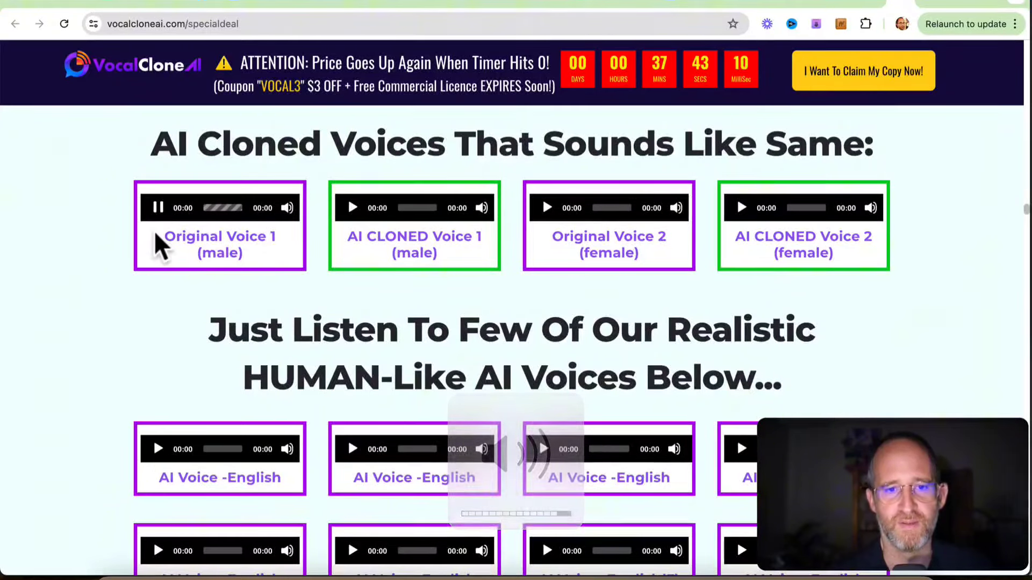
left_click(157, 207)
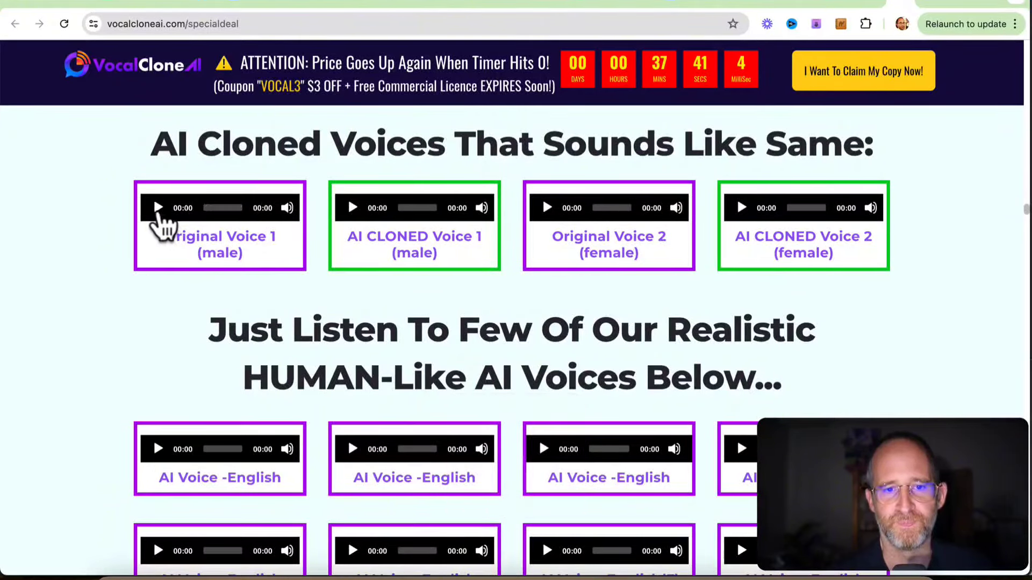
left_click(352, 208)
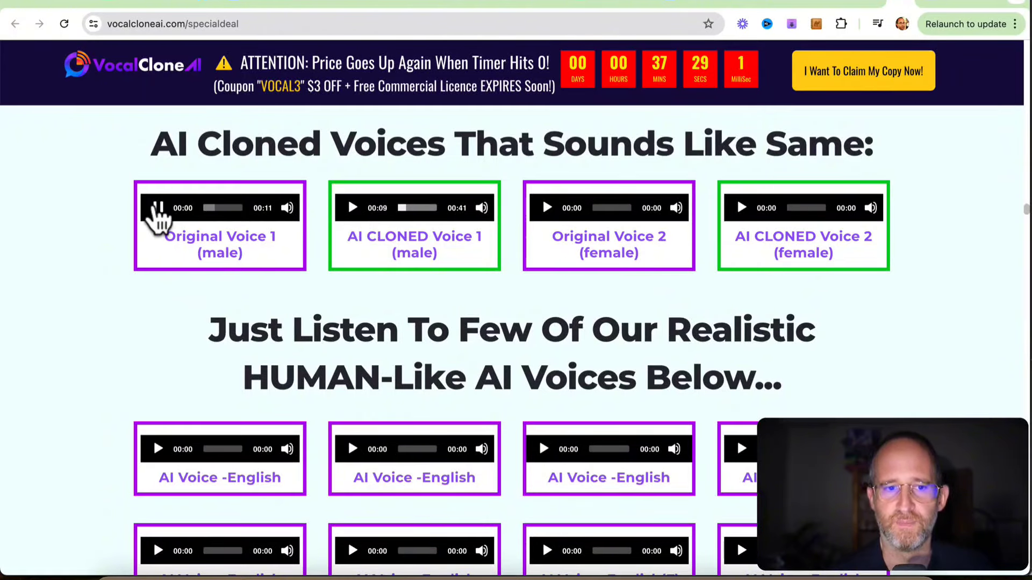
left_click(159, 208)
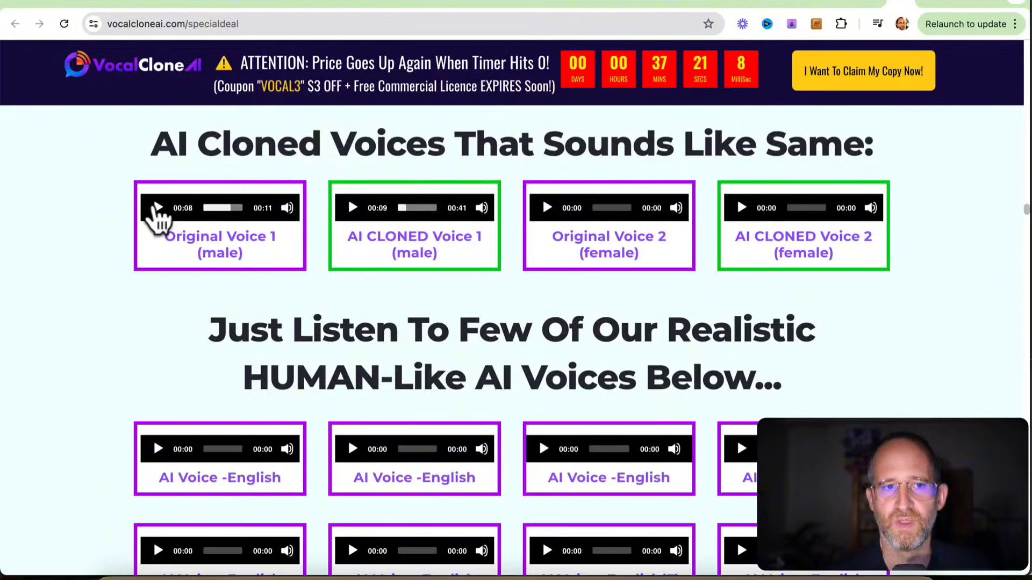
- Scroll past 'Just 3 Simple Steps' and 'Awesome Features' to the AI Video Creator section
scroll("down", 3)
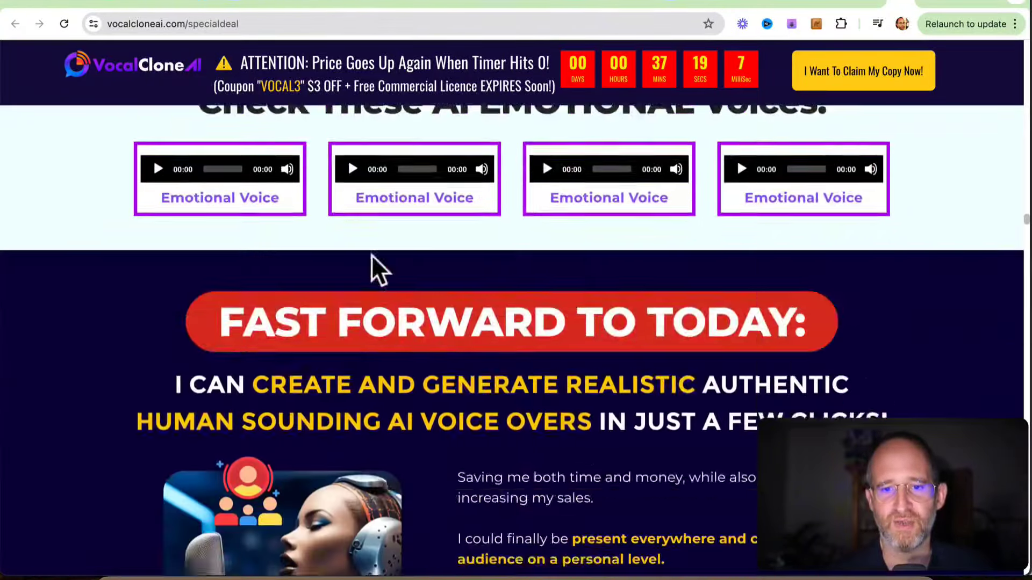
scroll("down", 3)
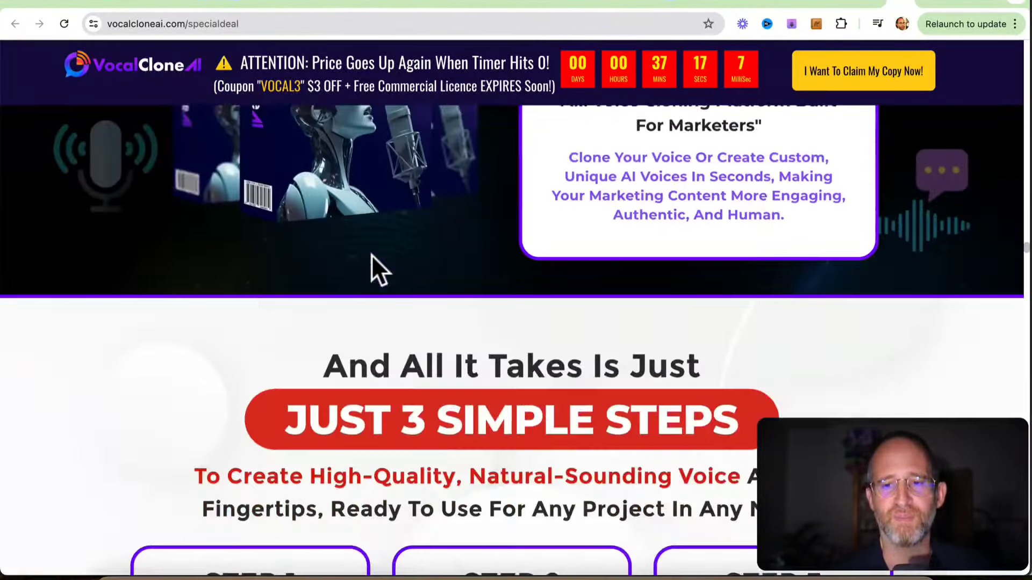
scroll("down", 3)
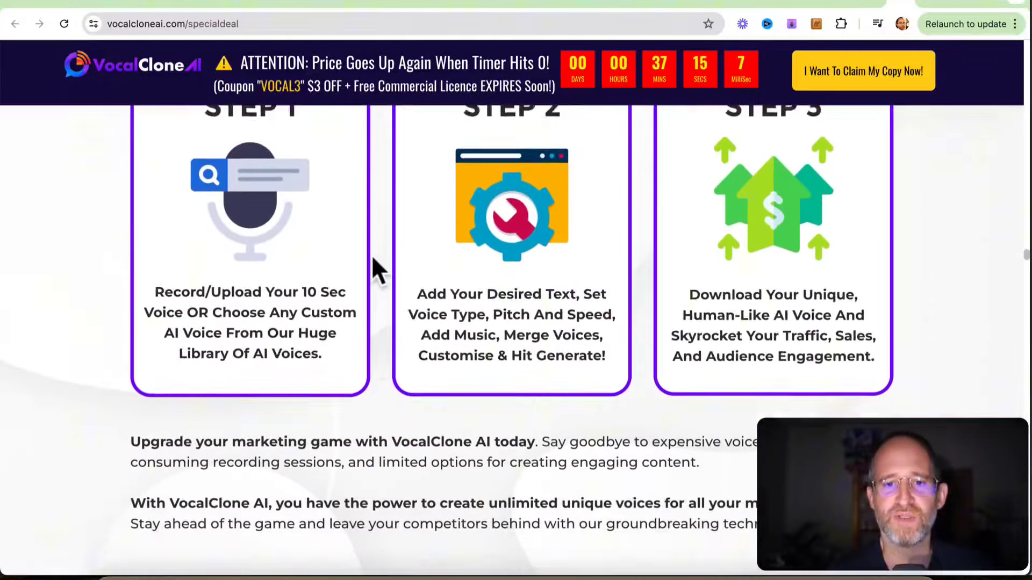
scroll("down", 3)
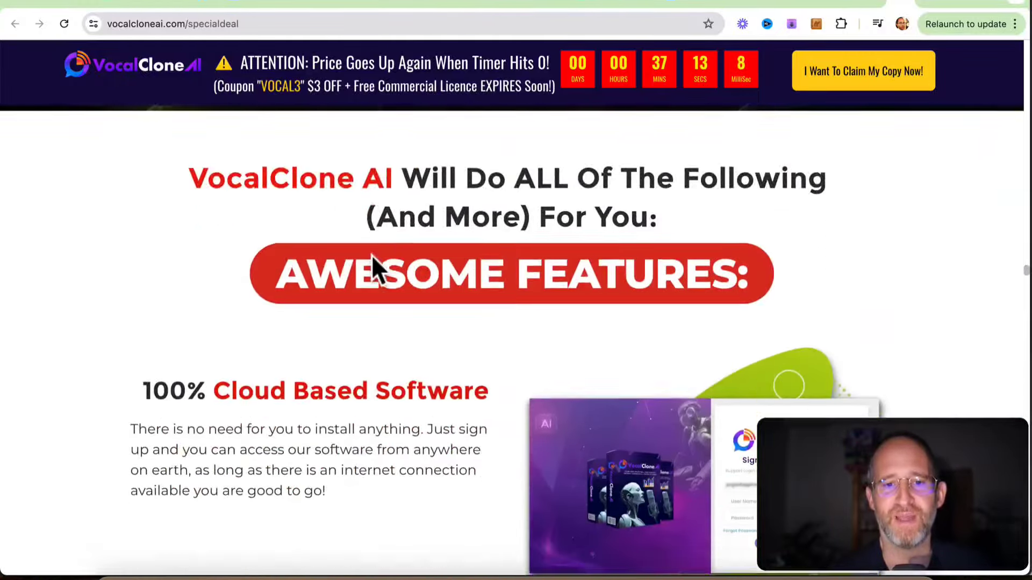
scroll("down", 3)
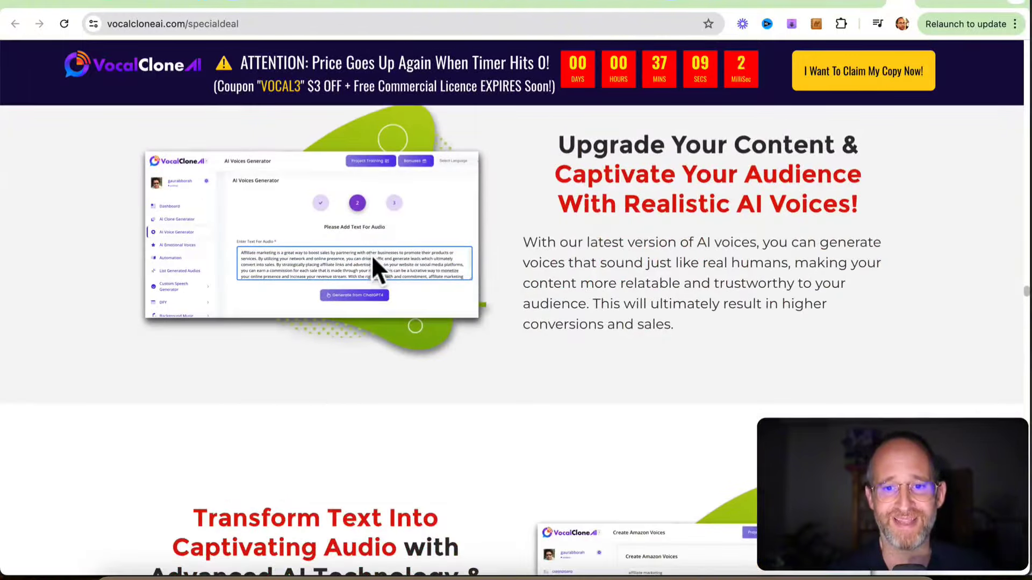
scroll("down", 3)
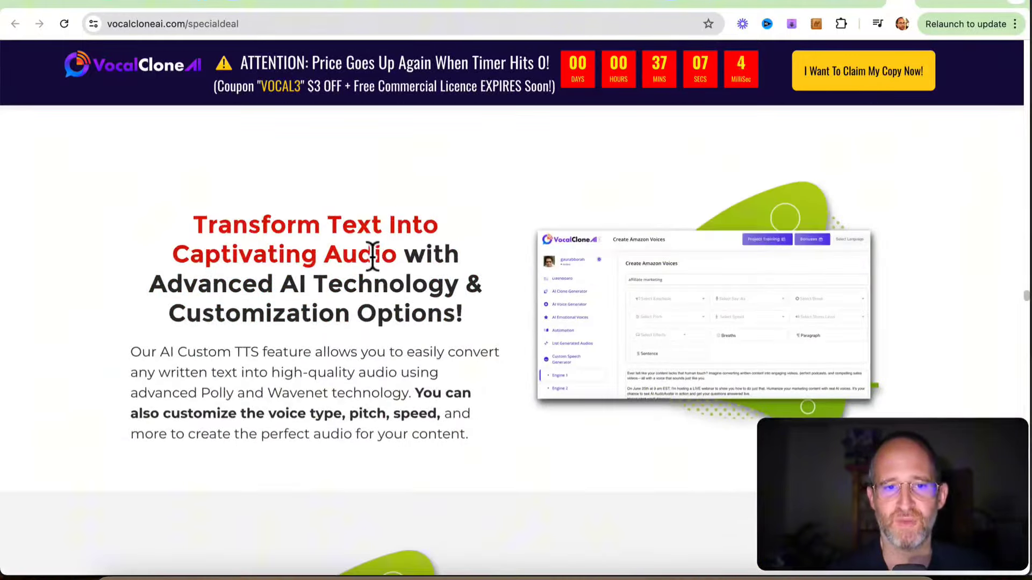
scroll("down", 3)
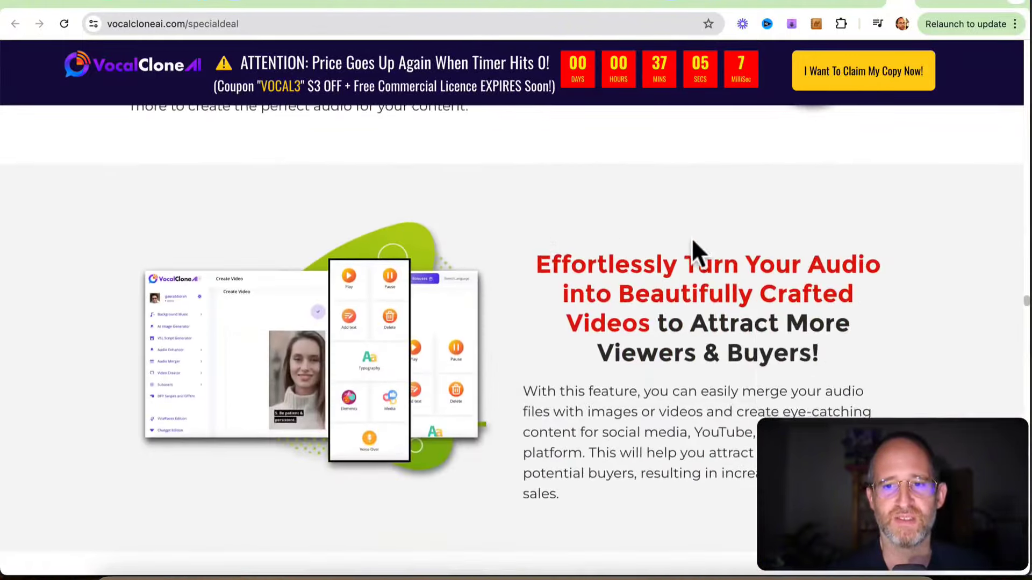
scroll("down", 3)
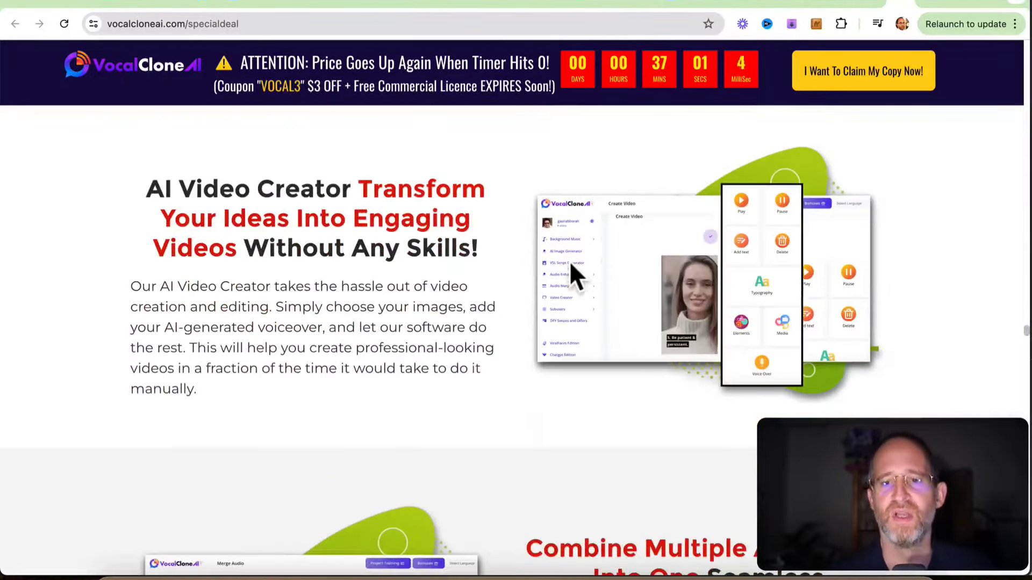
scroll("down", 3)
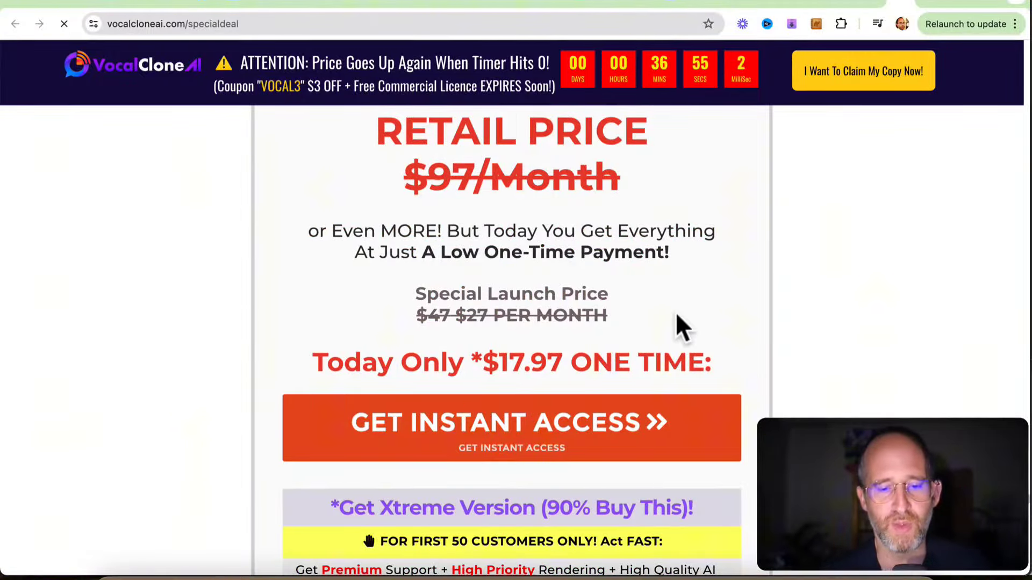
- Scroll up from the pricing box to trigger the 'Wait! Hold Up!!' VOCAL3 coupon popup
scroll("up", 3)
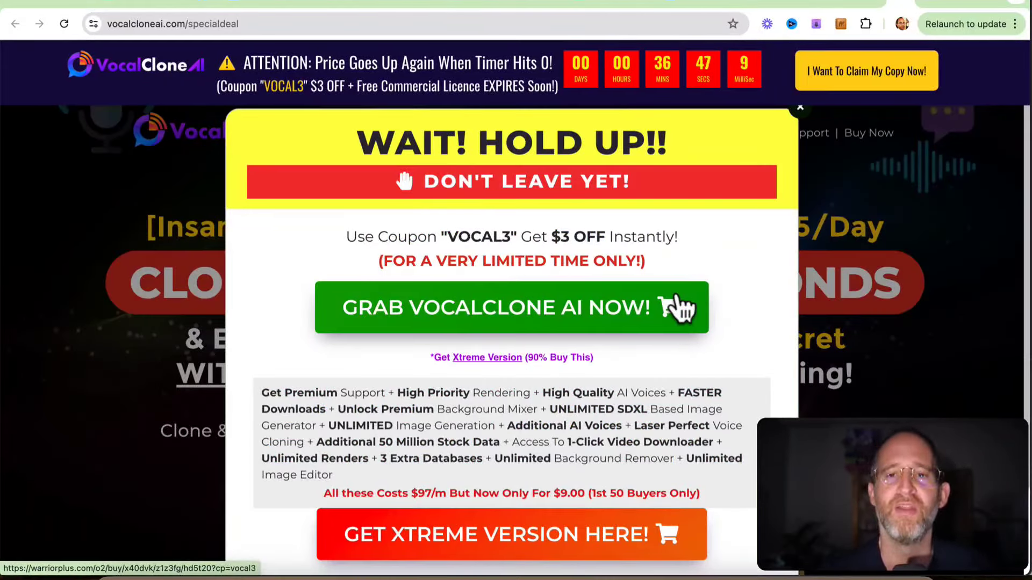
mouse_move(740, 161)
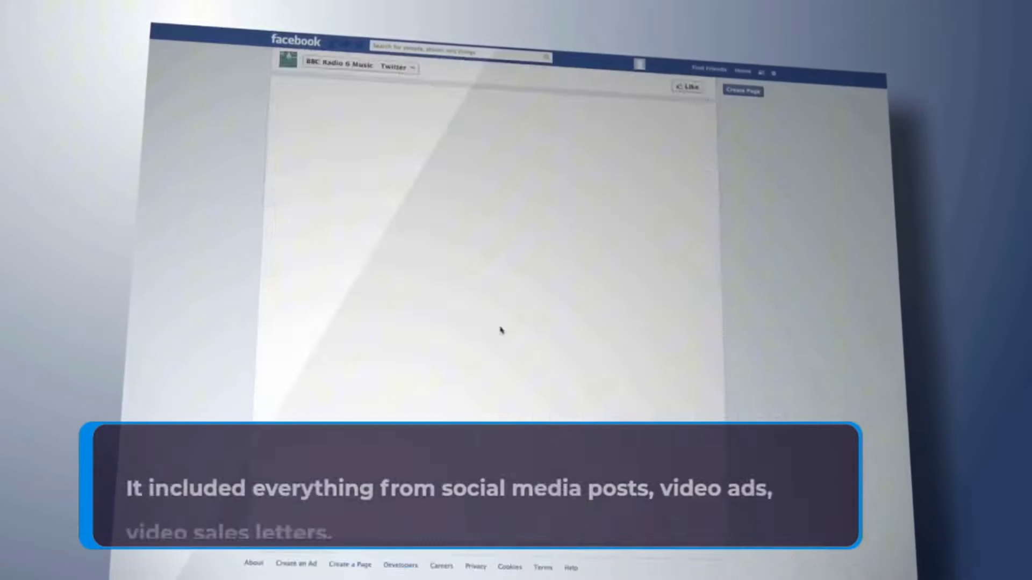
- Scroll down while the promo video plays its social media post examples
scroll("down", 3)
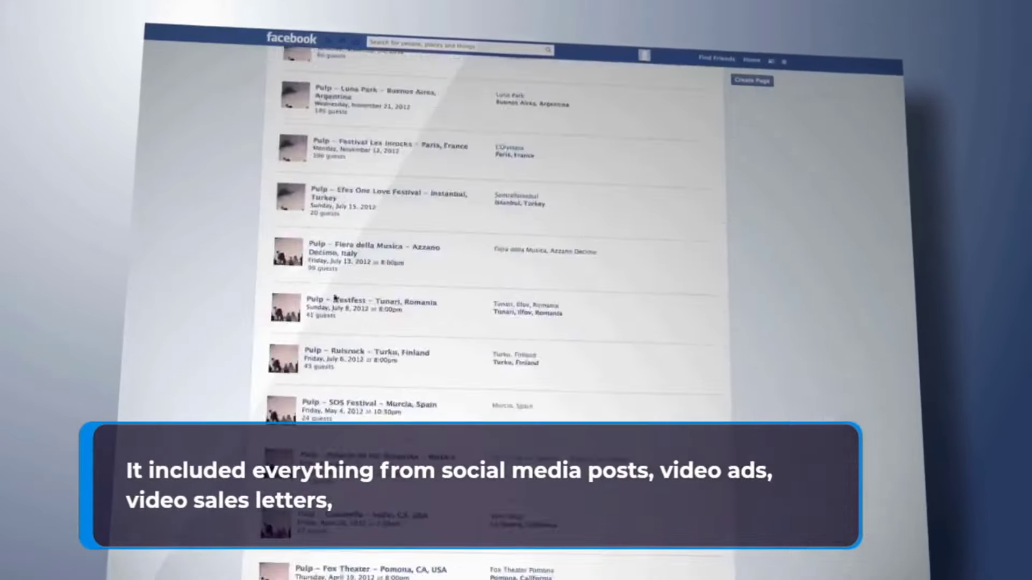